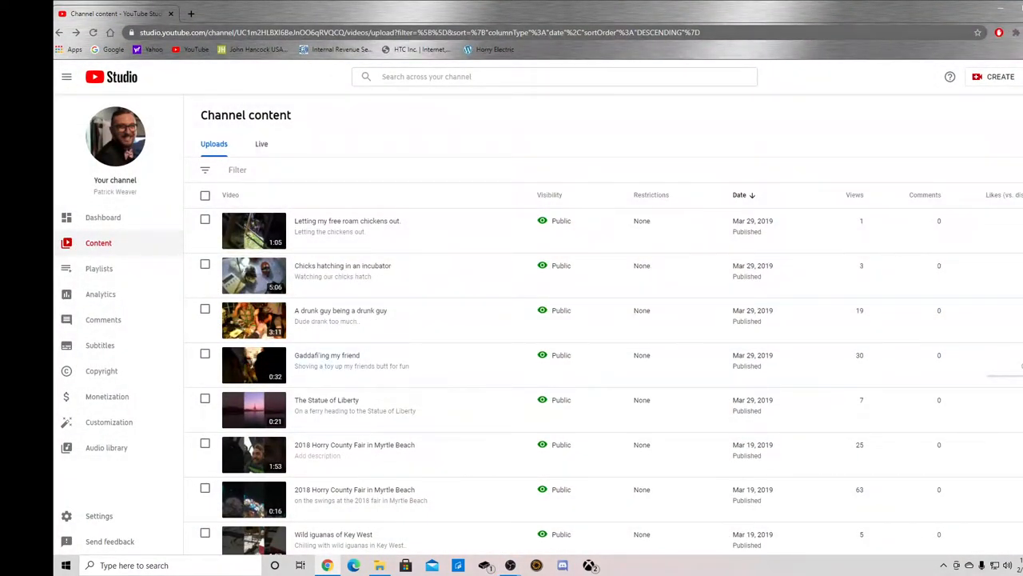
- Create a new custom-size design using the recent 1920 × 1080 px preset
left_click(419, 32)
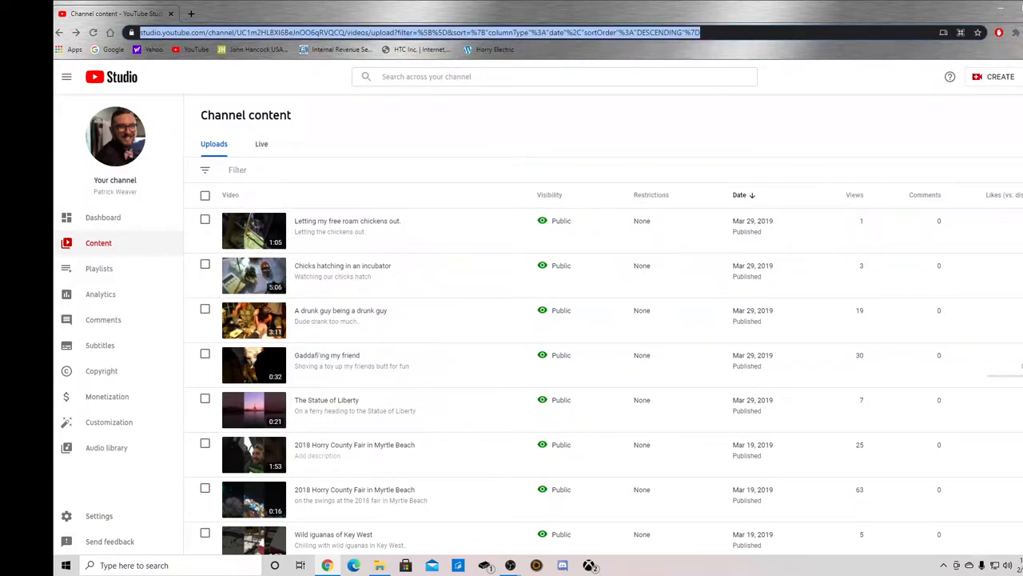
left_click(318, 13)
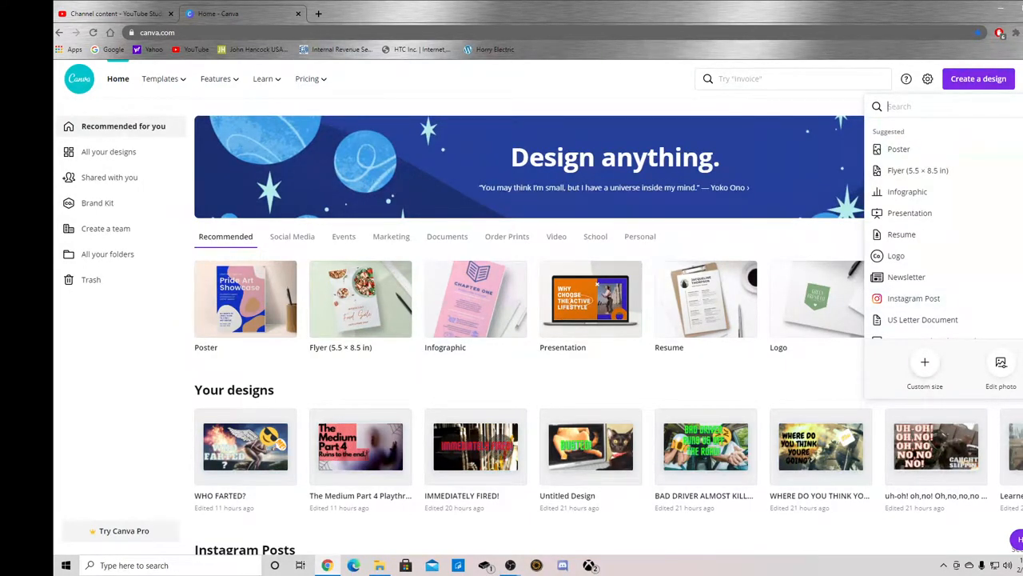
left_click(924, 367)
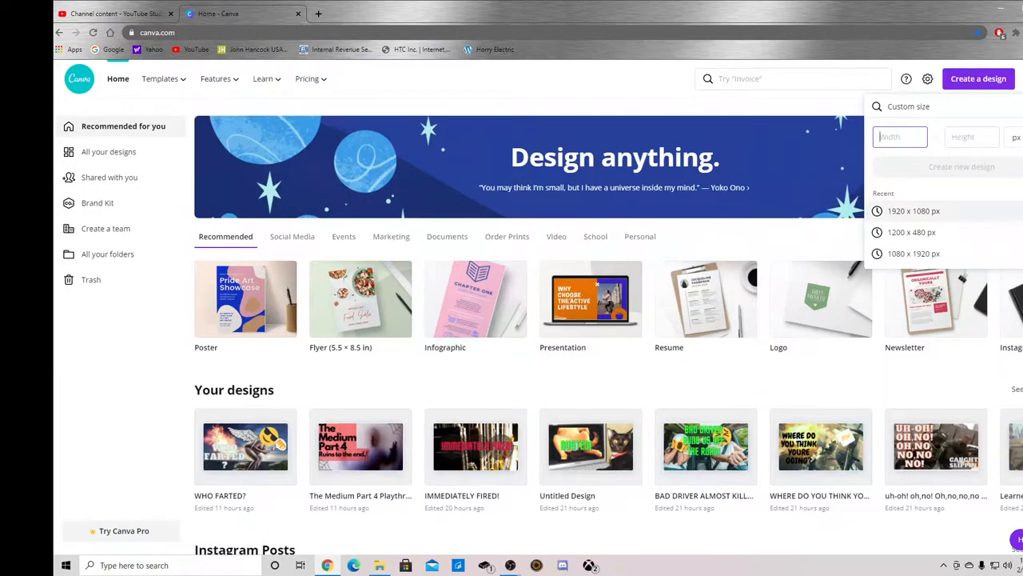
left_click(915, 211)
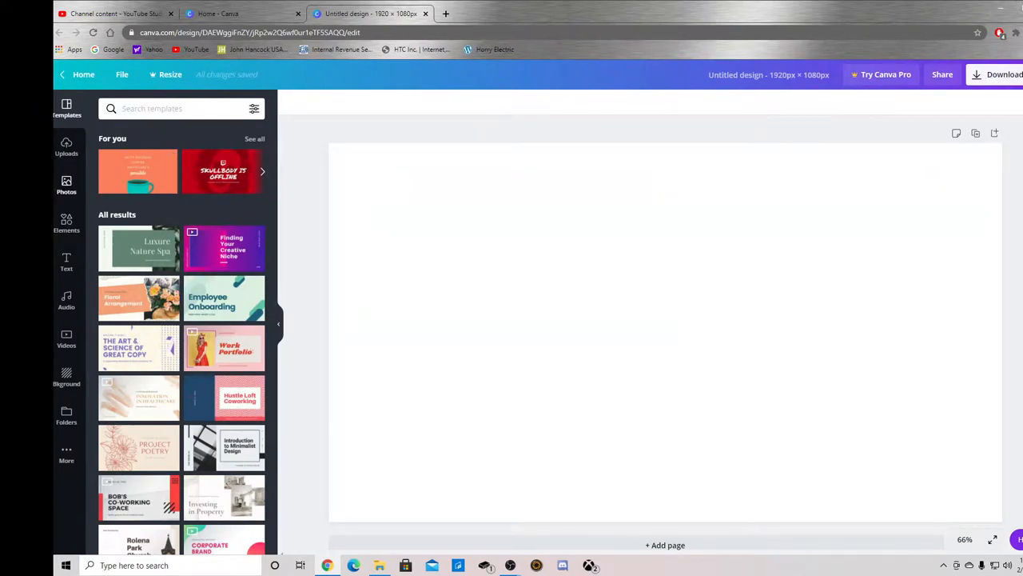
- Search the Photos library for 'chickens' and browse down the results
left_click(67, 184)
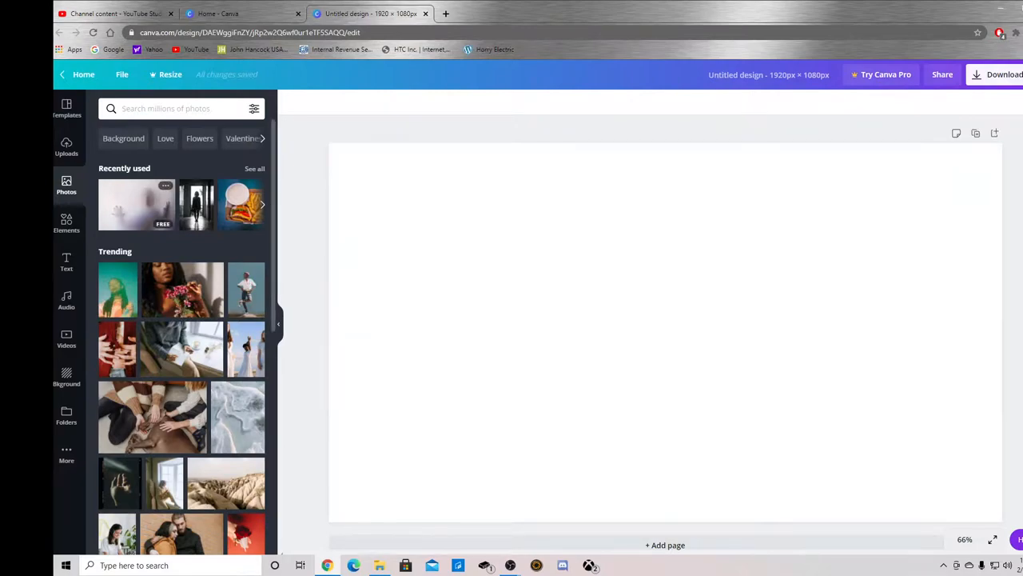
left_click(176, 109)
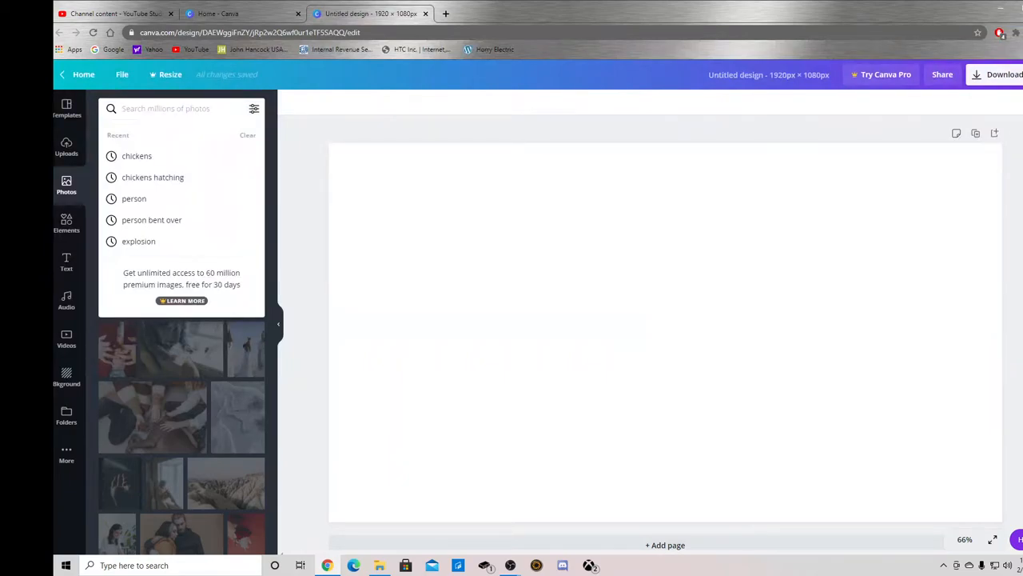
type("chickens")
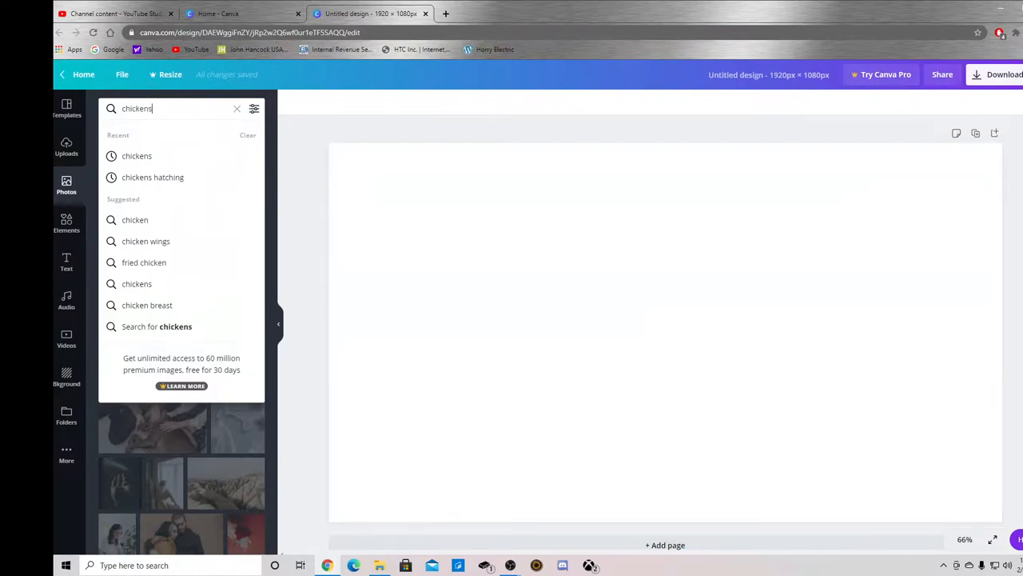
key("Enter")
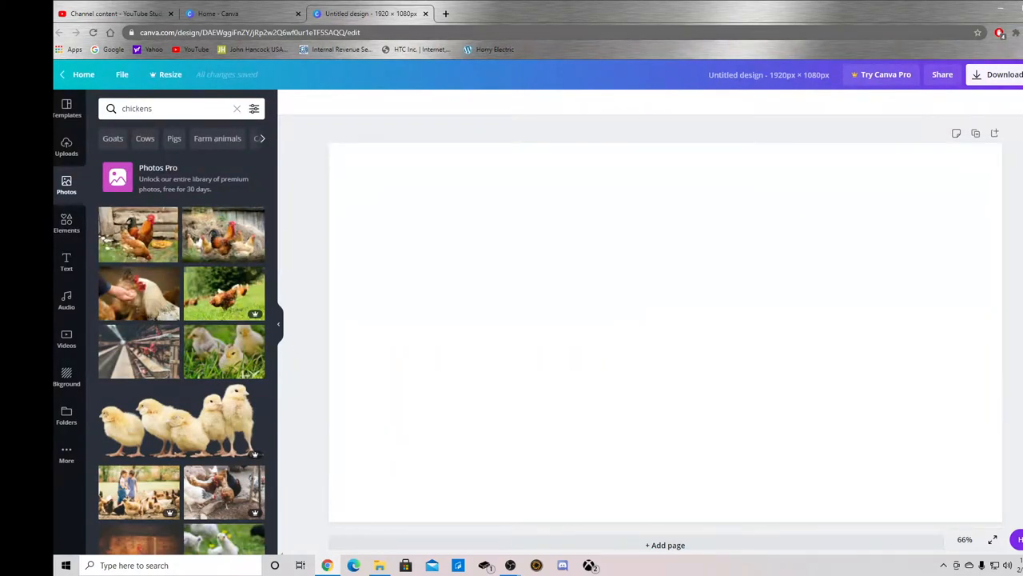
scroll("down", 3)
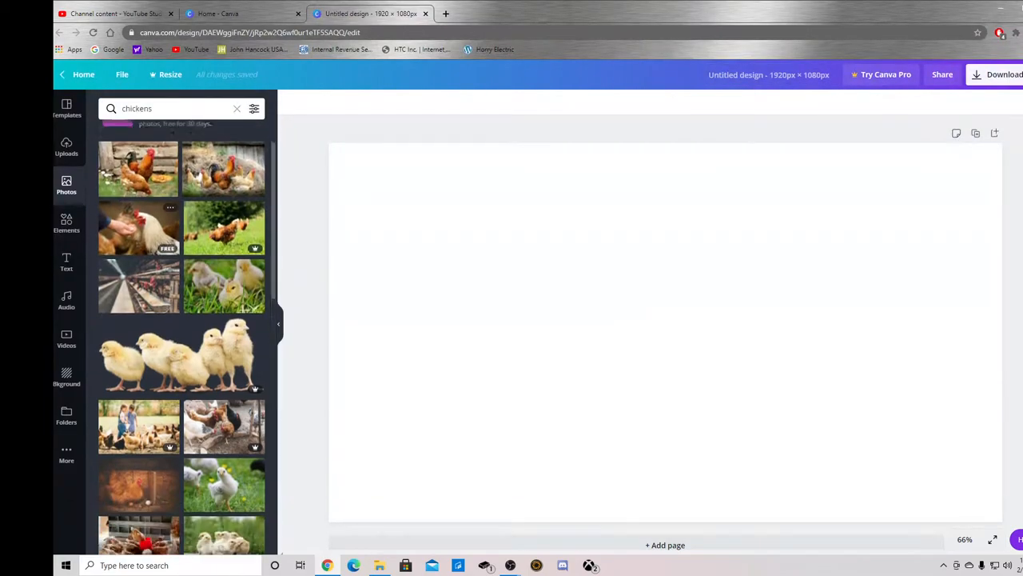
scroll("down", 3)
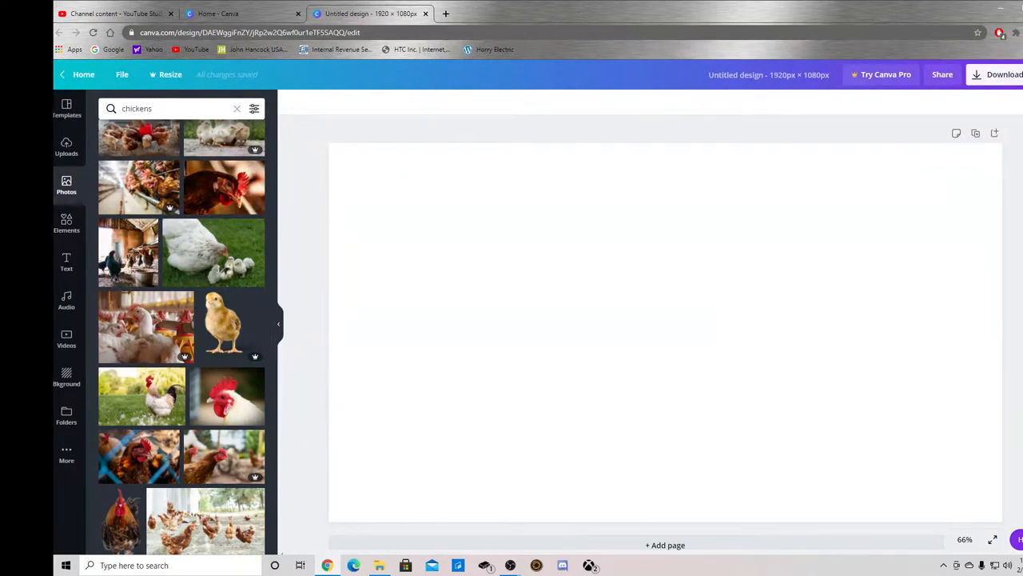
scroll("down", 3)
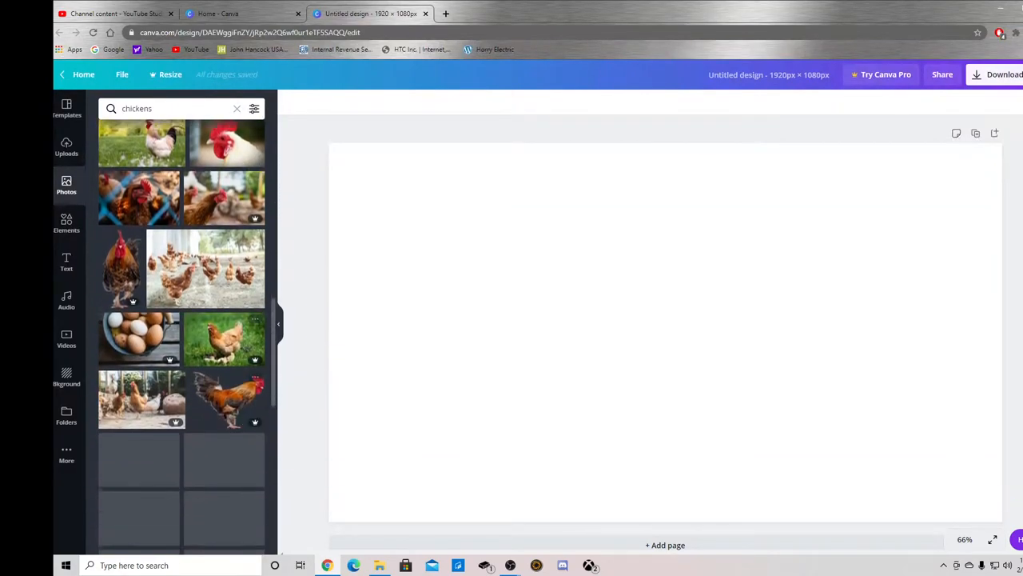
scroll("down", 3)
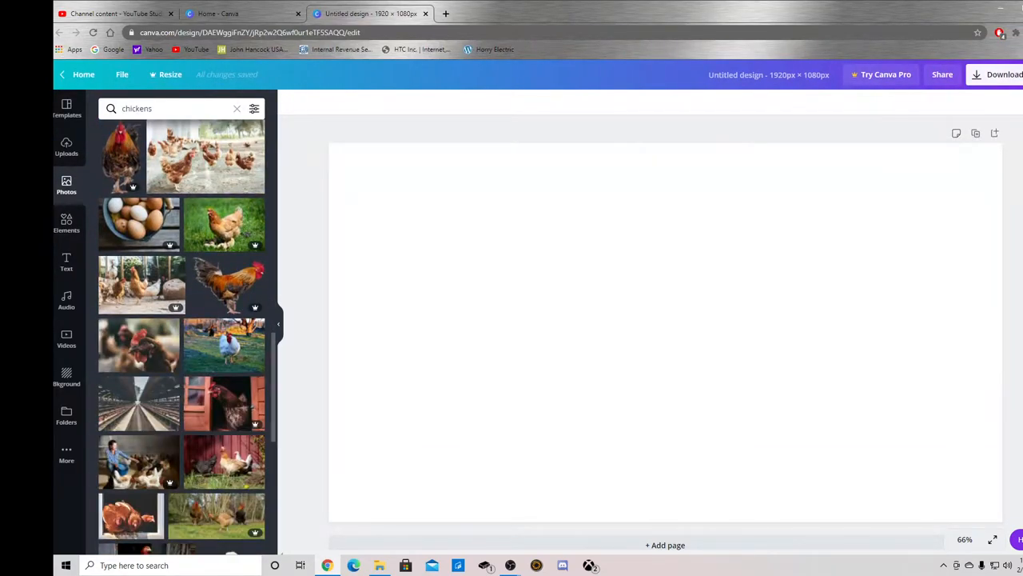
scroll("down", 3)
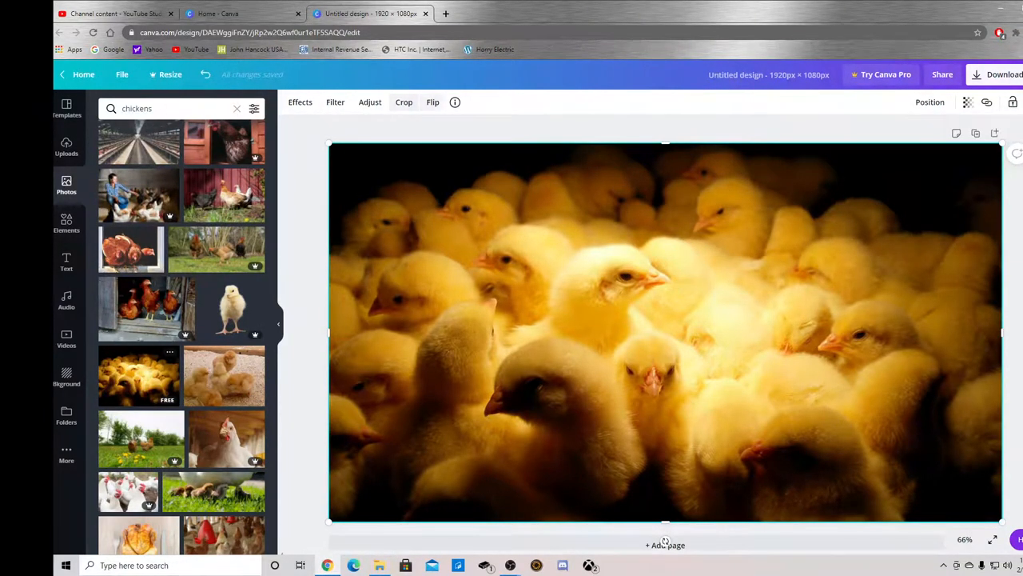
- Check the chick photo's Adjust settings, then move on to the text styles
left_click(369, 102)
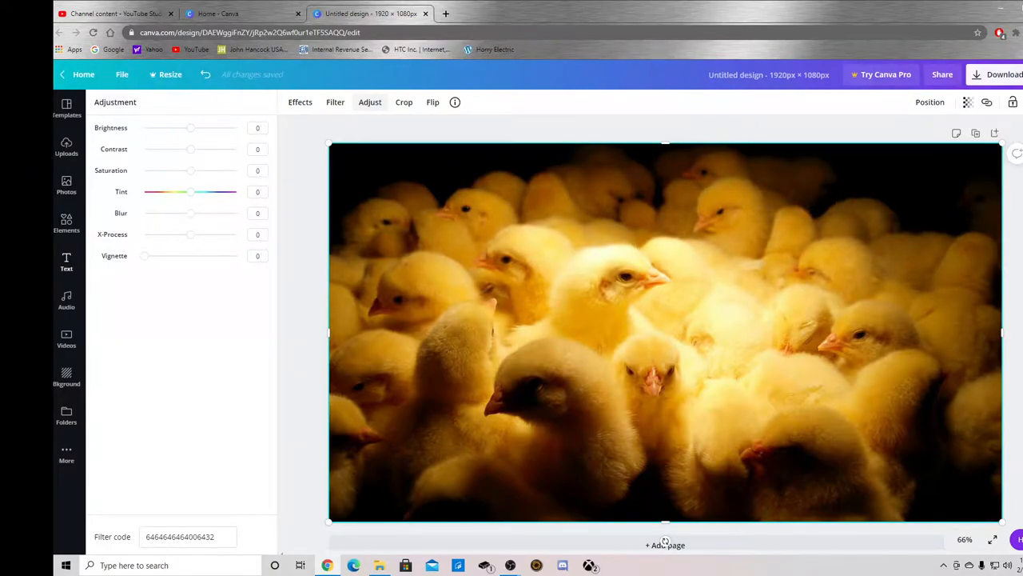
left_click(67, 262)
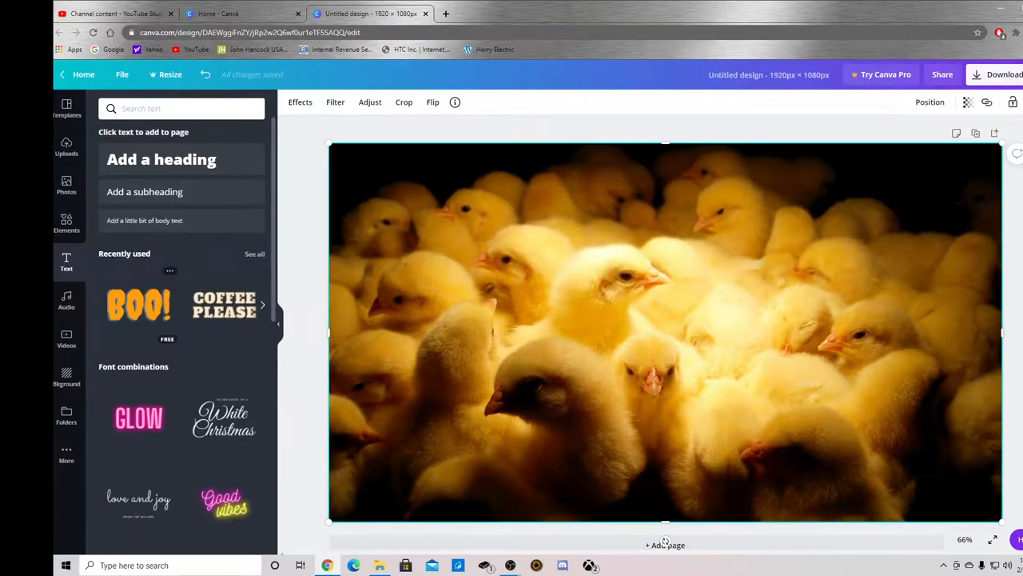
- Add the COFFEE PLEASE slab-font combination and position it on the chick photo
scroll("down", 3)
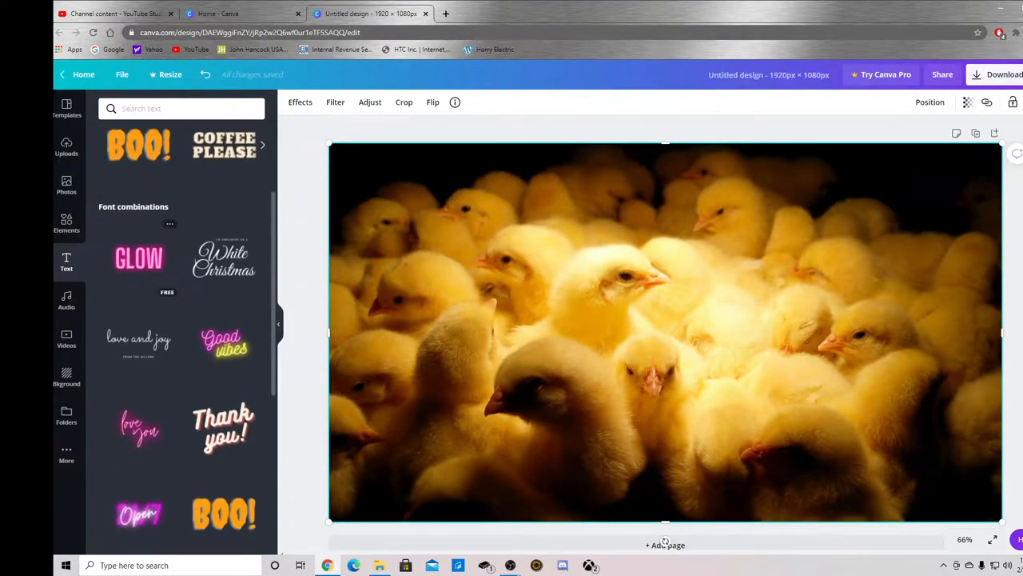
scroll("down", 3)
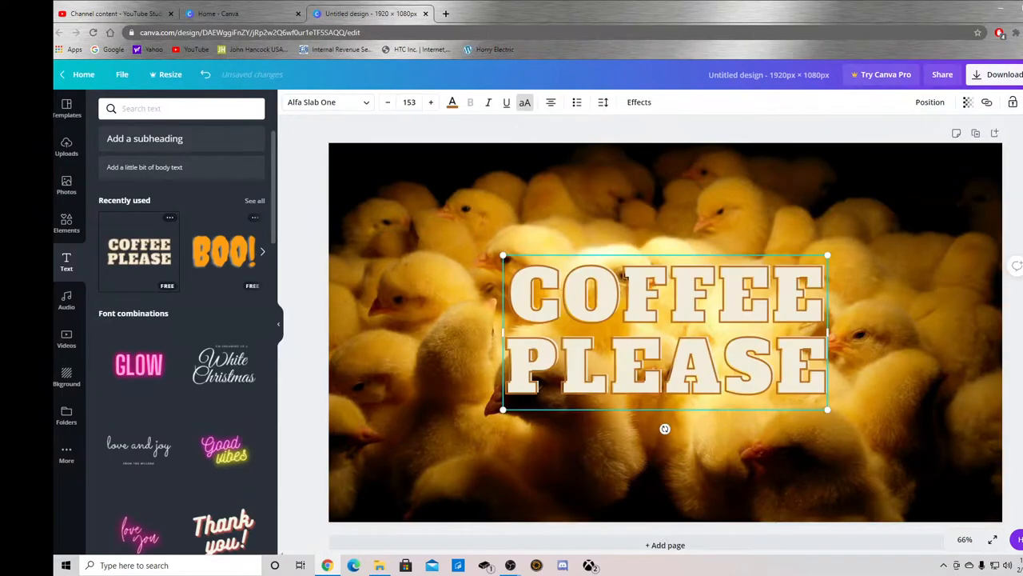
left_click_drag(665, 331, 691, 279)
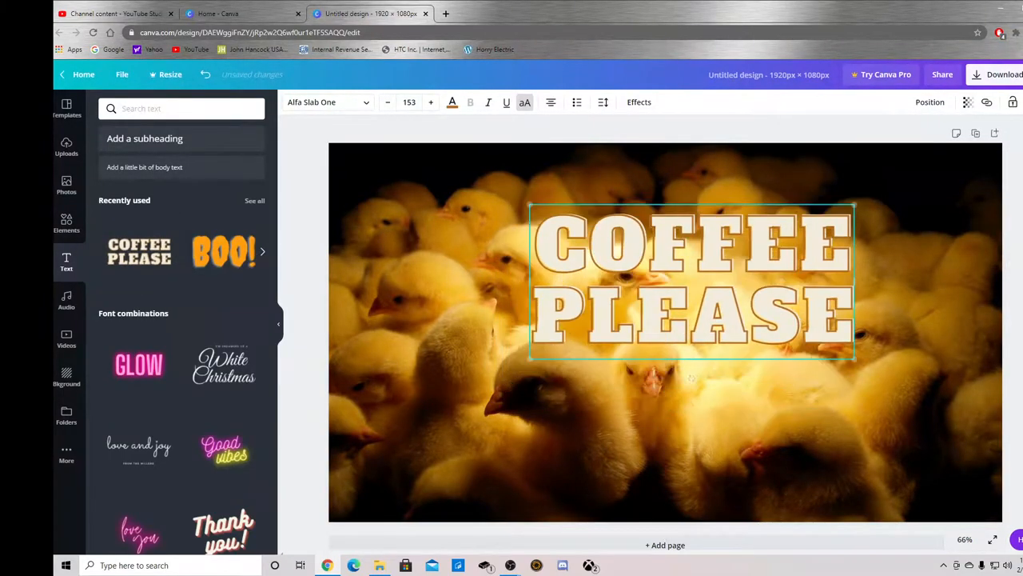
left_click_drag(690, 280, 501, 227)
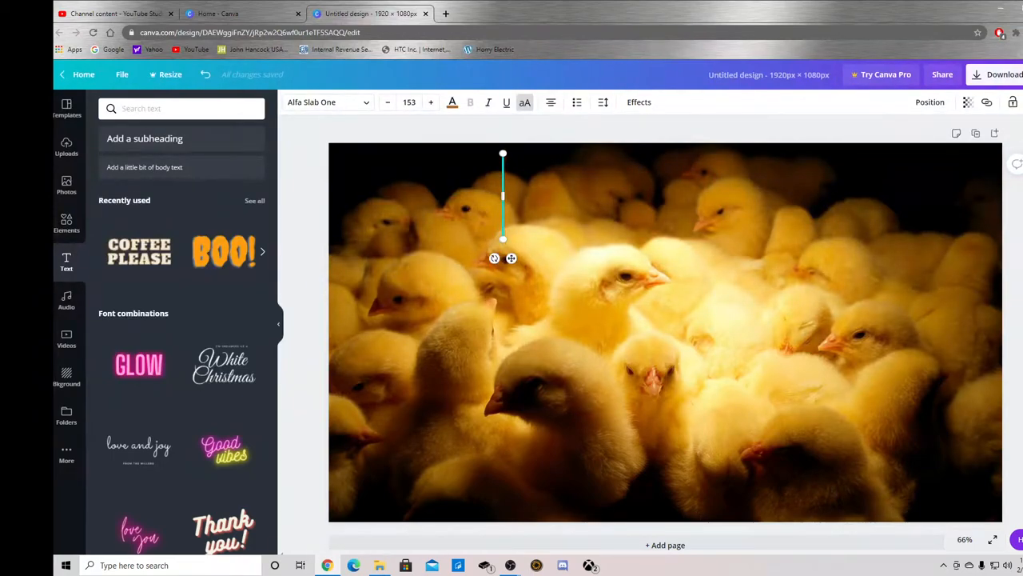
- Enter 'MY CHICKENS HATCHED!' as the heading in large outlined Alfa Slab One letters
type("MY CHICK")
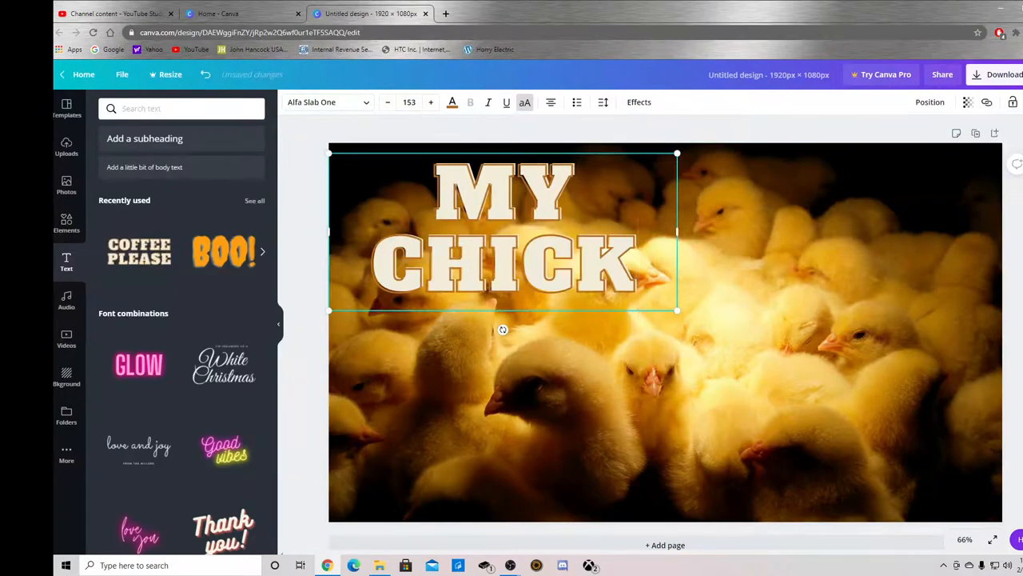
type("ENS HATCHED!")
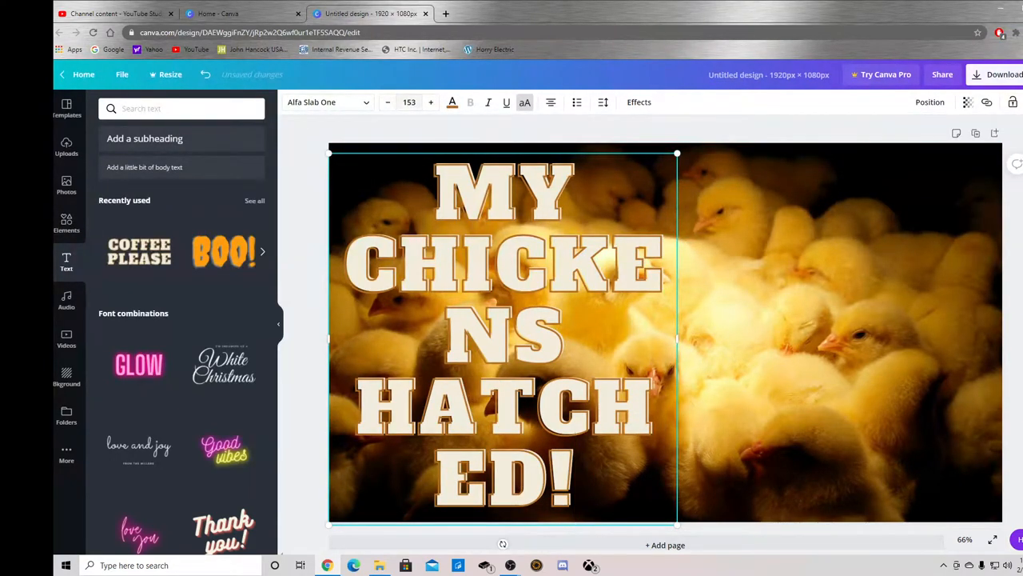
left_click(387, 102)
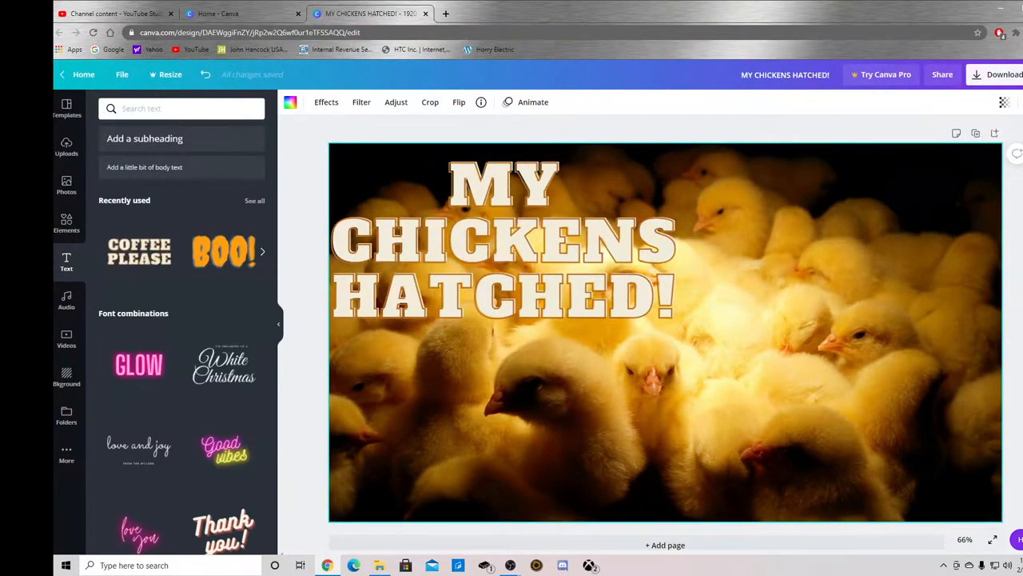
left_click(503, 240)
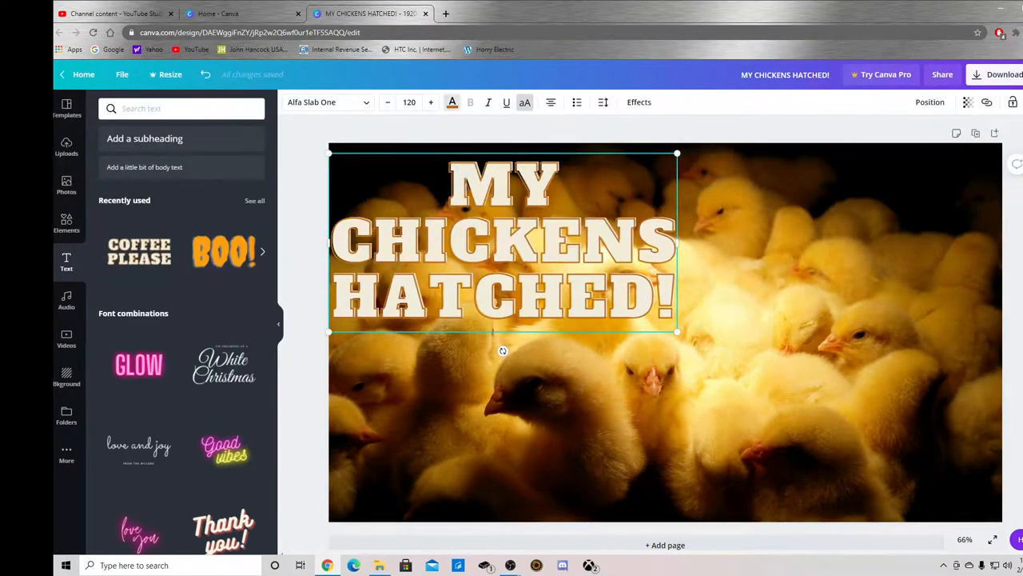
- Try red, dark blue and green letter edges for the heading, settling on light blue
left_click(451, 102)
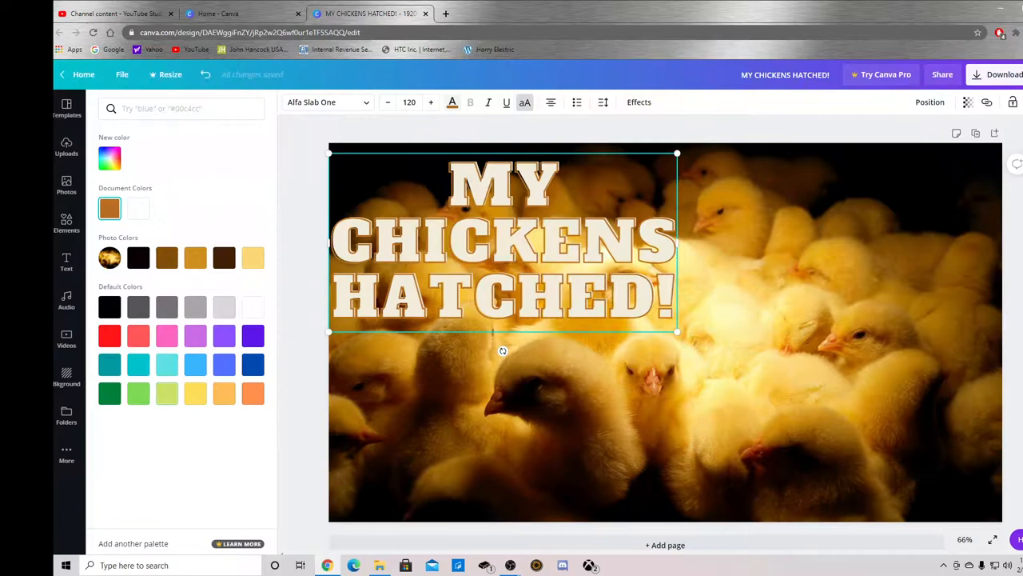
left_click(109, 336)
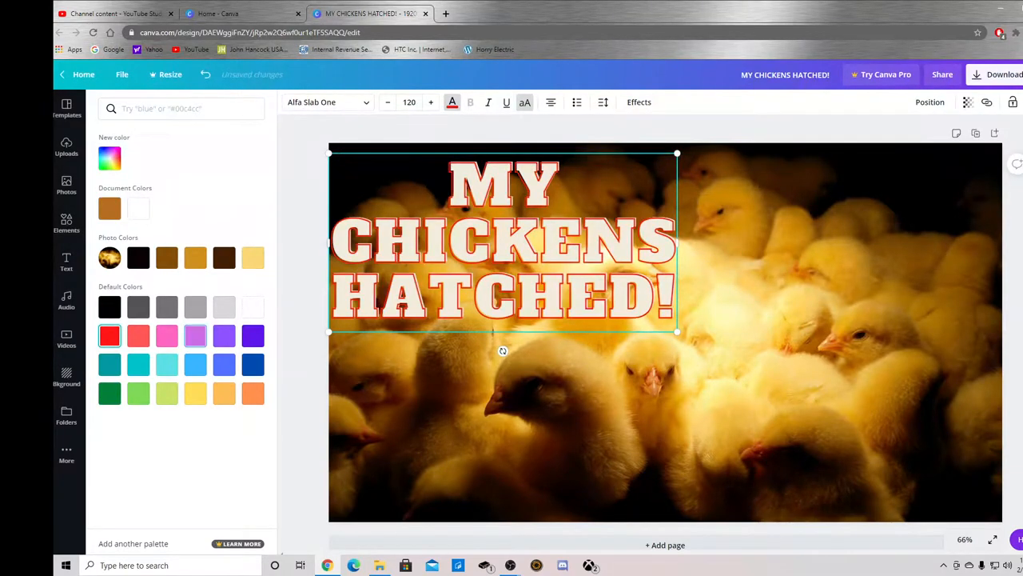
left_click(252, 365)
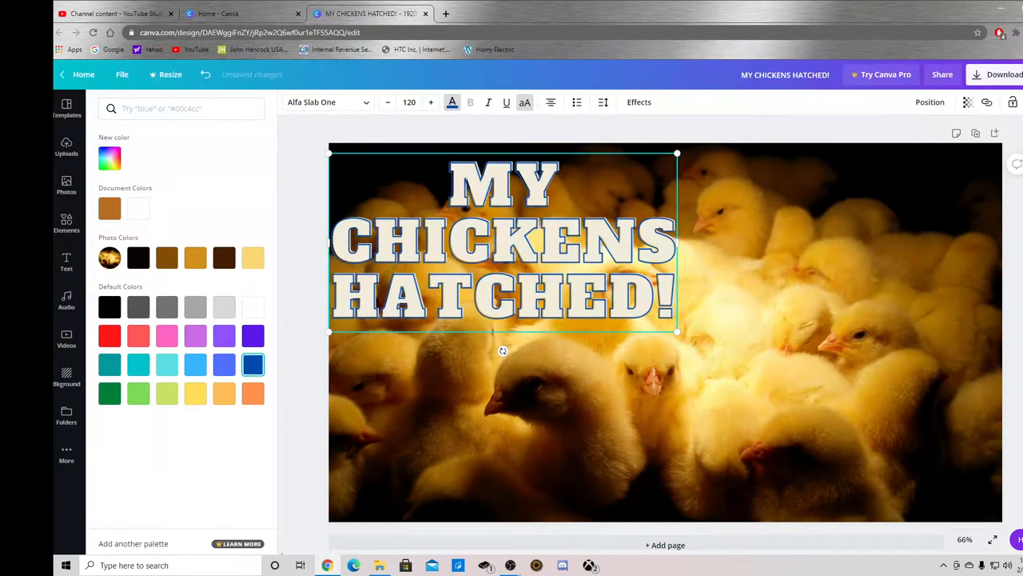
left_click(195, 364)
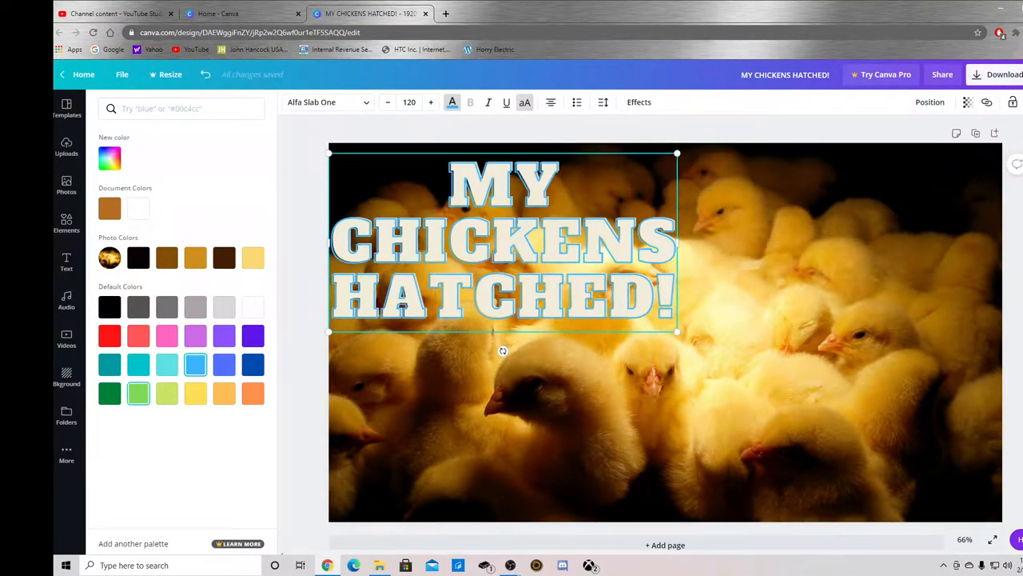
left_click(138, 393)
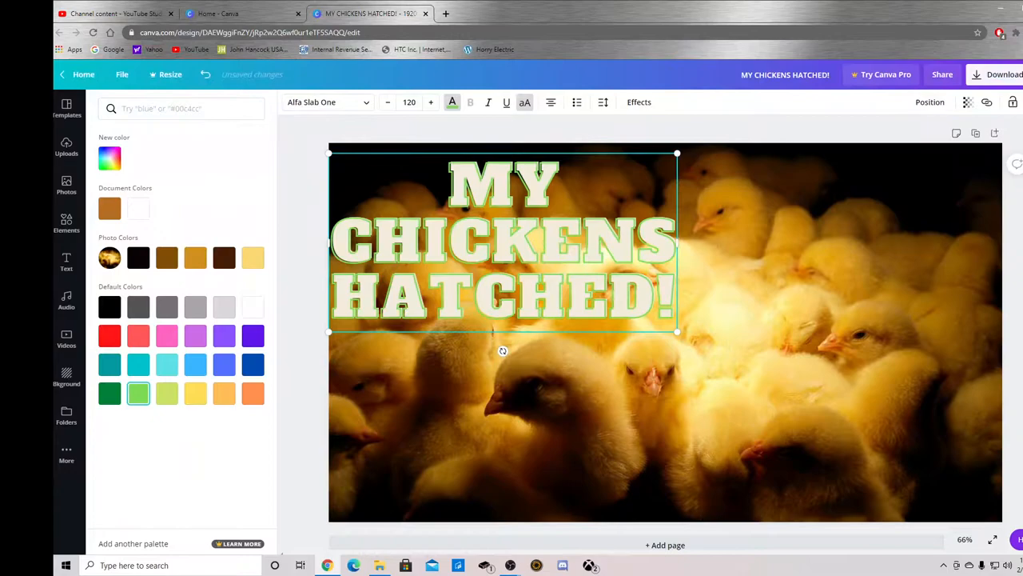
left_click(67, 262)
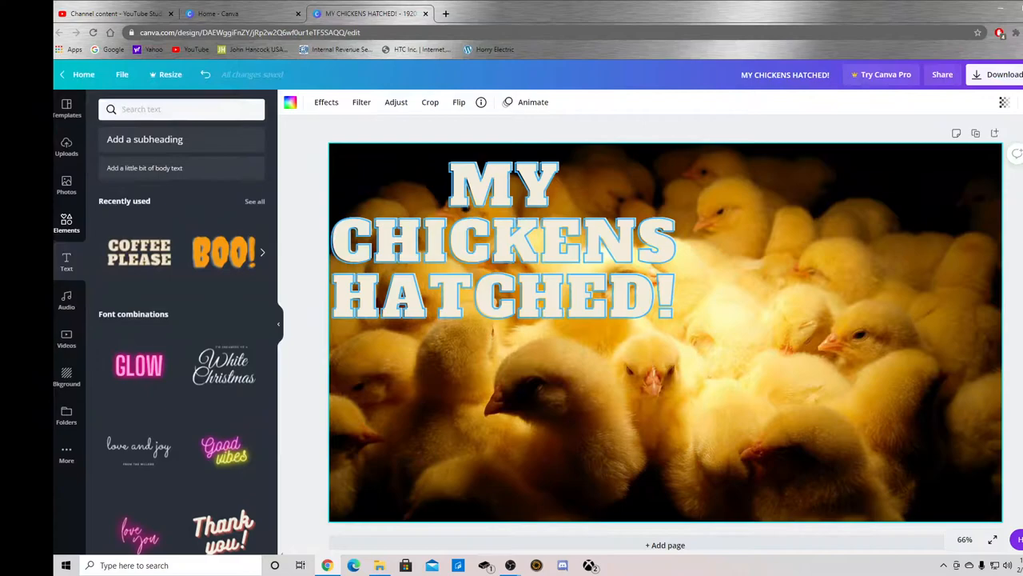
- Find the diagonal-striped square in Elements > Shapes and add it at top left
left_click(67, 224)
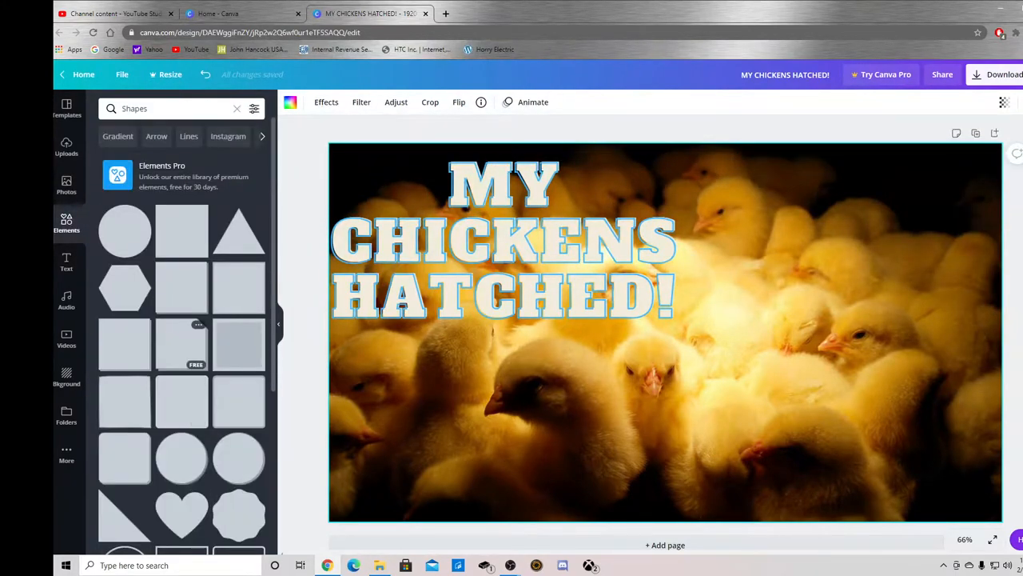
scroll("down", 3)
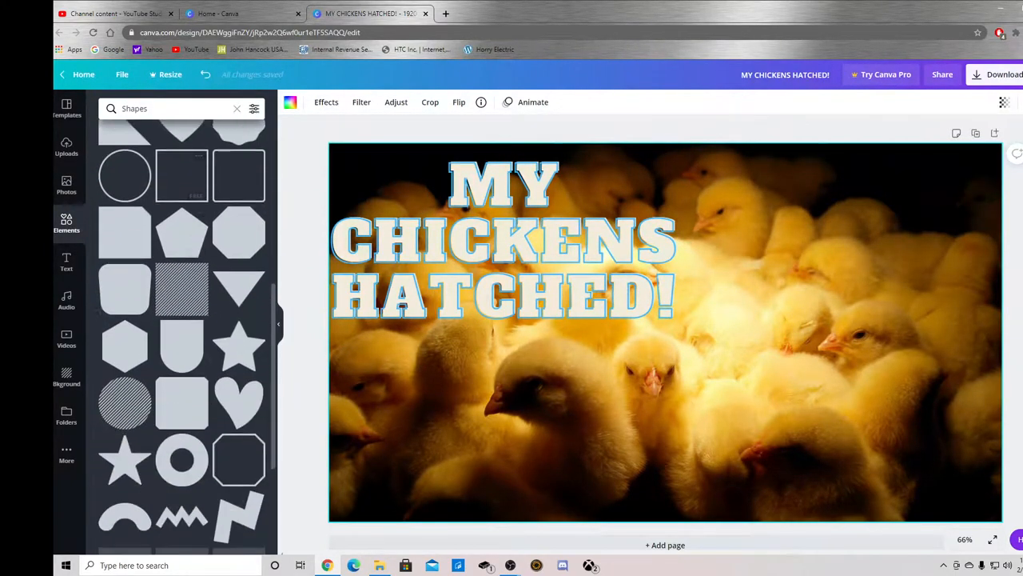
scroll("down", 3)
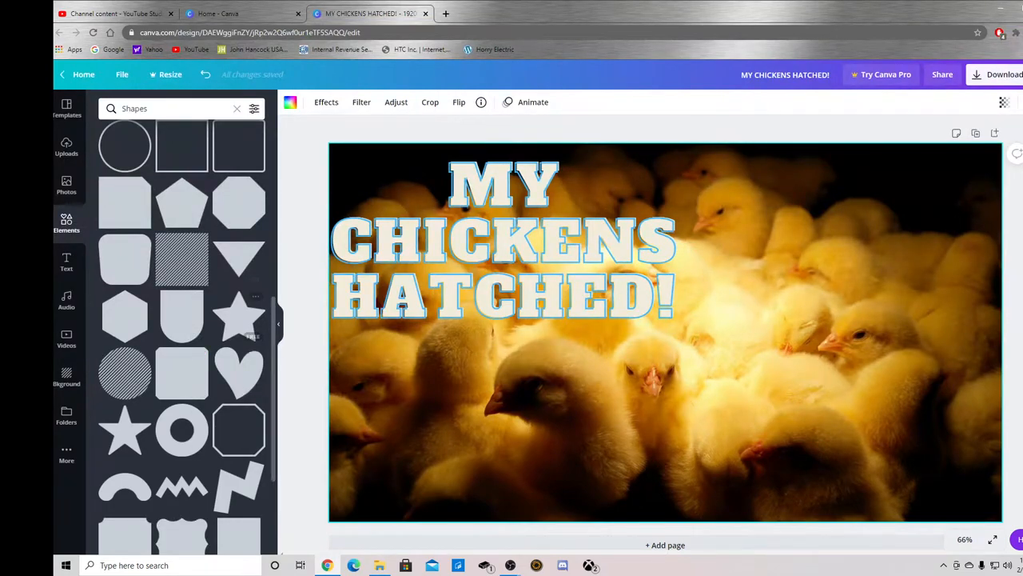
scroll("down", 3)
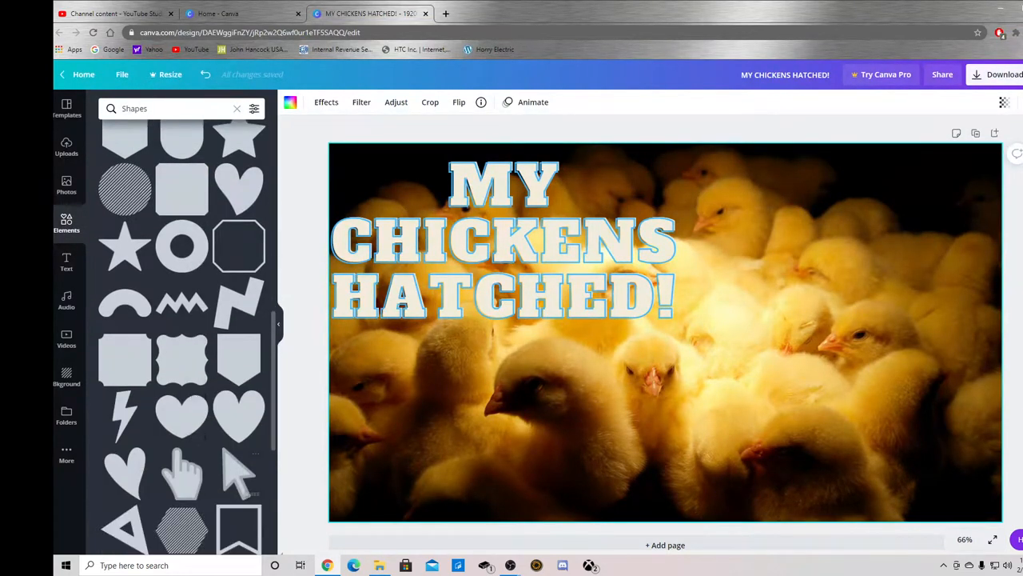
scroll("down", 3)
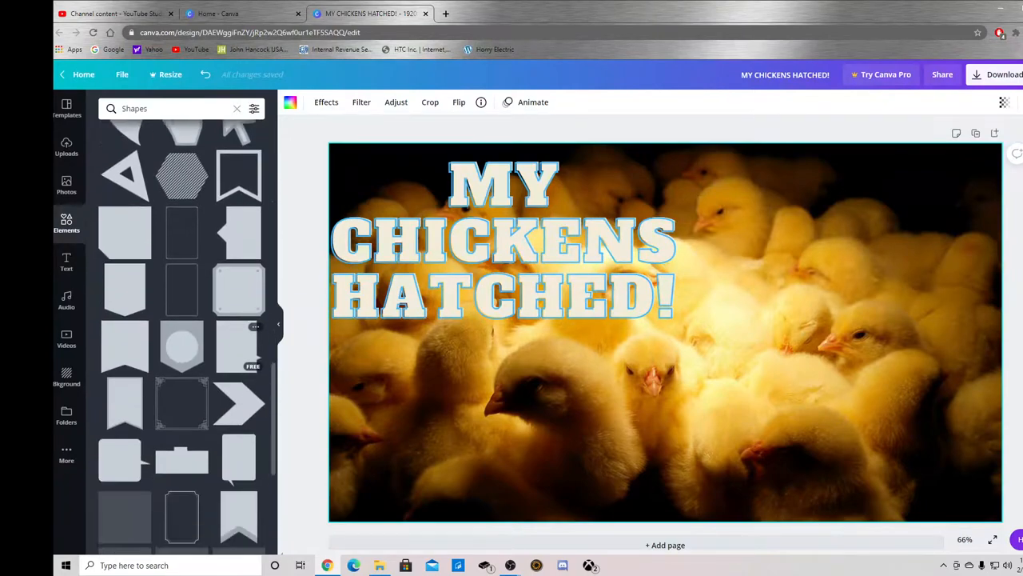
scroll("down", 3)
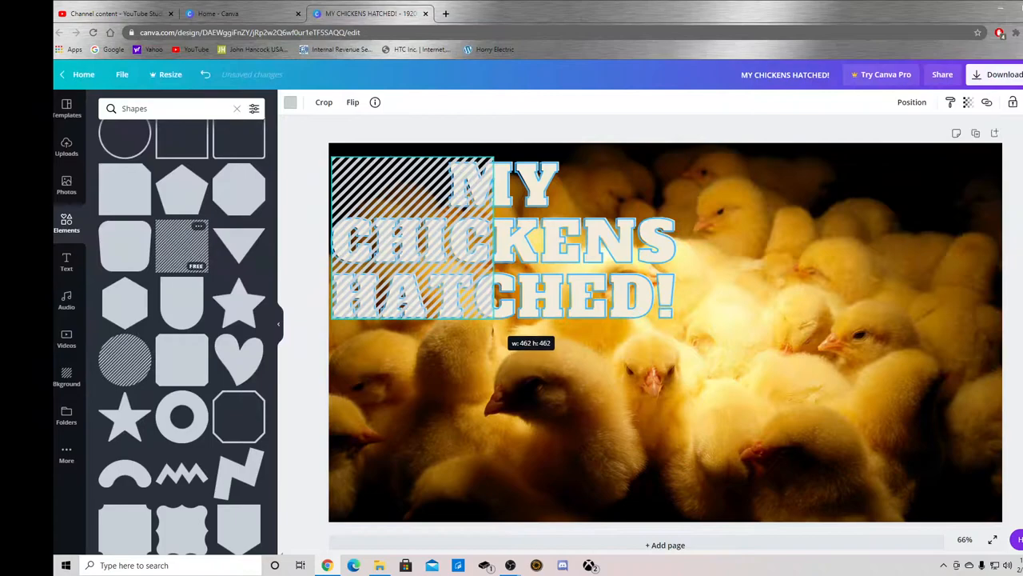
- Widen the striped square into a band and move the heading to the lower centre
left_click_drag(494, 328, 503, 331)
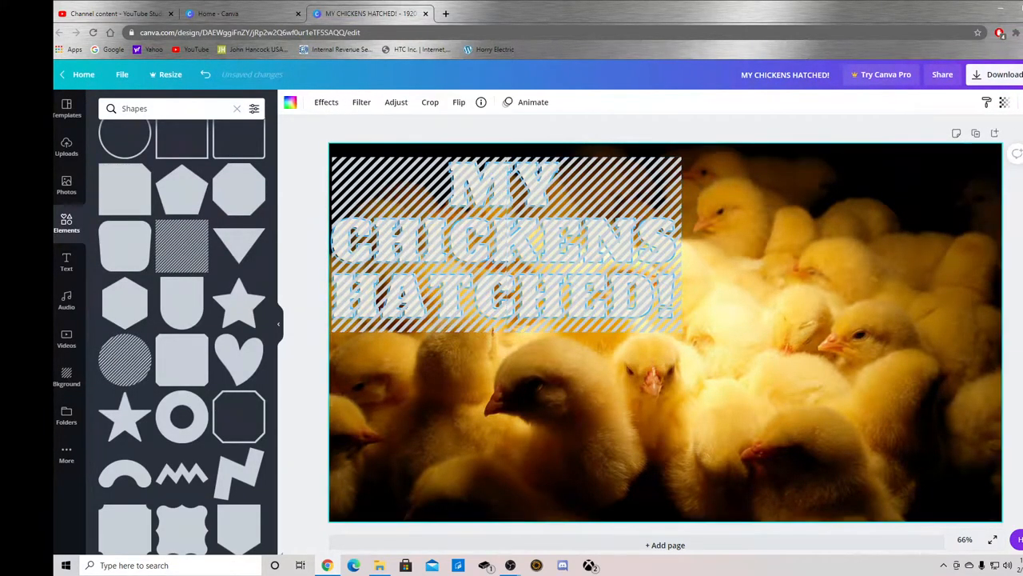
right_click(505, 239)
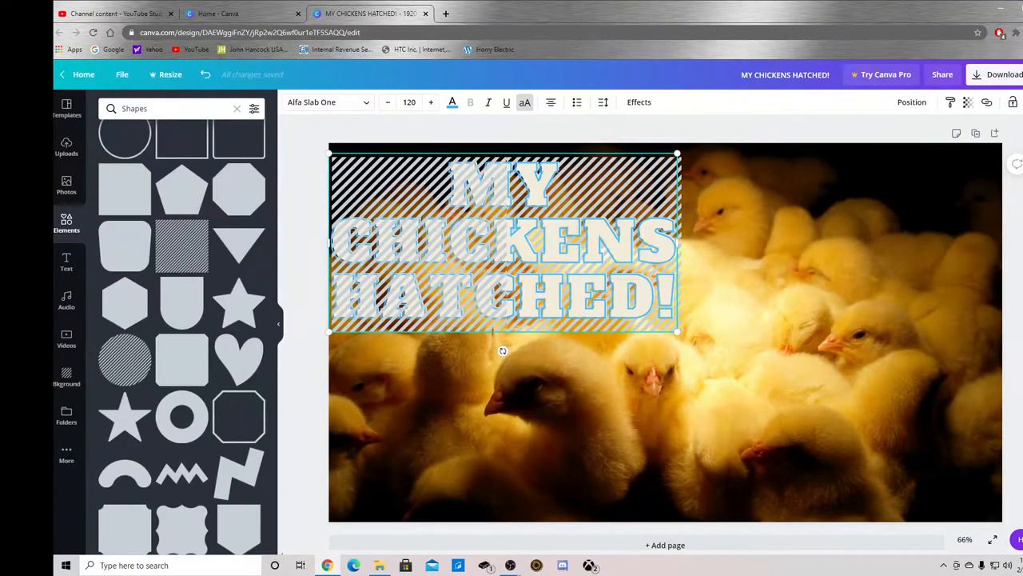
left_click_drag(502, 240, 630, 439)
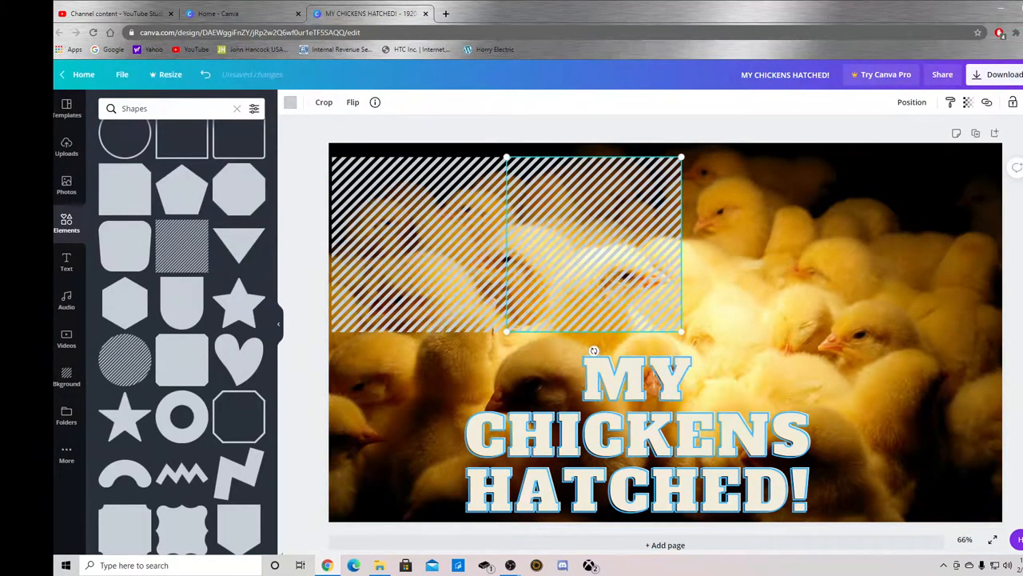
- Recolour the stripes red and bring the heading forward on top of the band
right_click(592, 352)
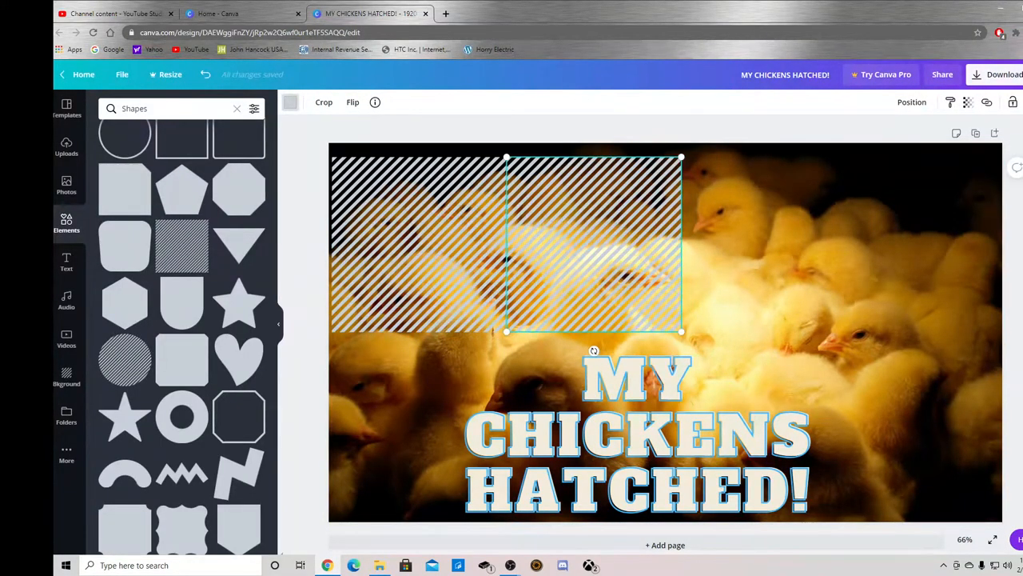
left_click(289, 103)
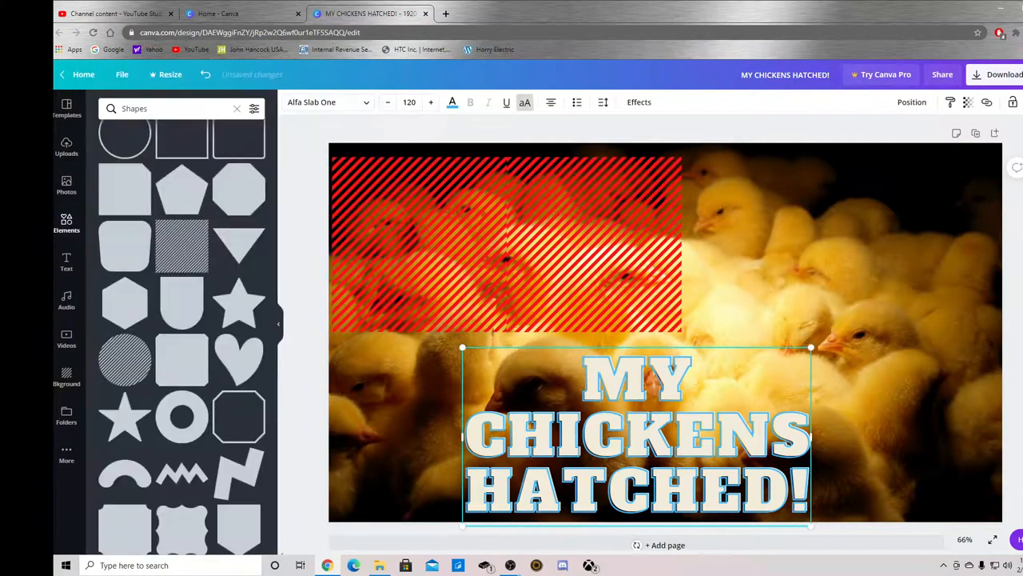
left_click_drag(636, 432, 512, 248)
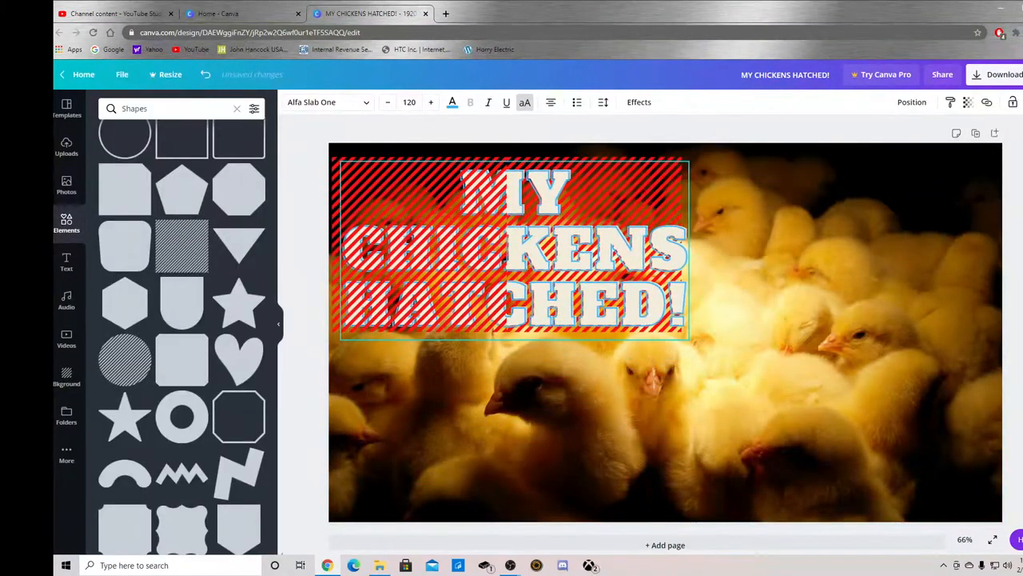
left_click_drag(511, 248, 550, 431)
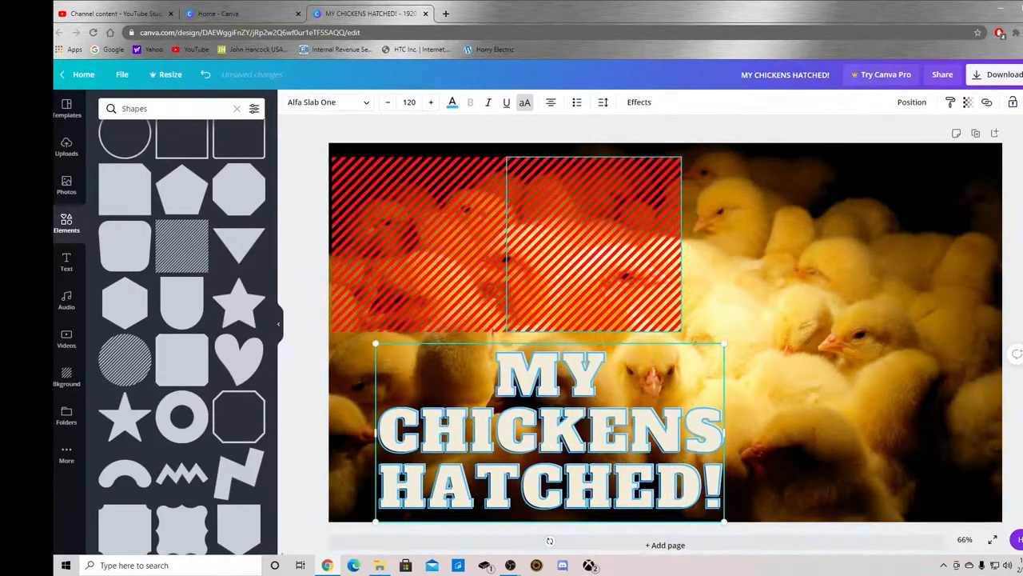
right_click(448, 239)
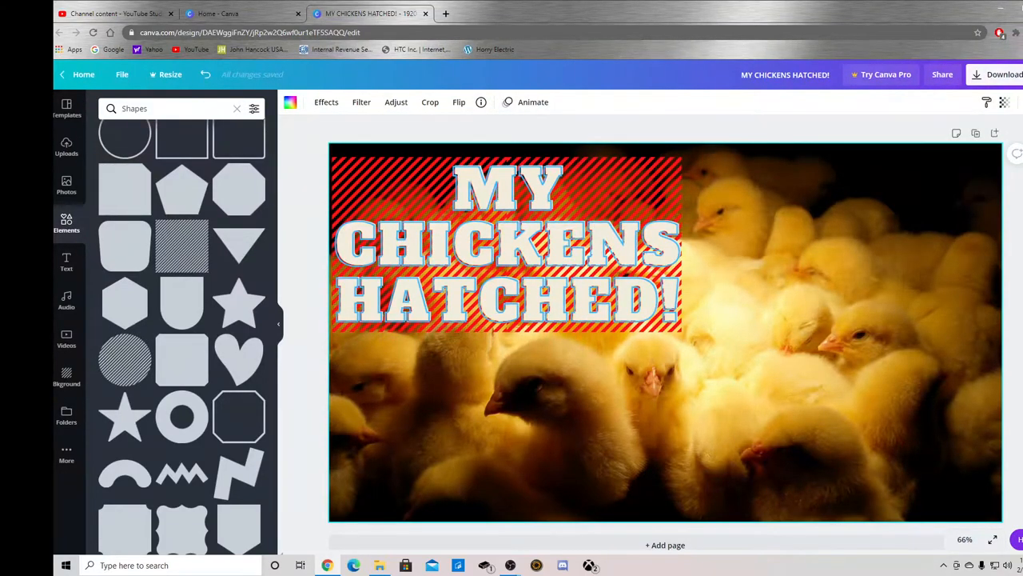
- Download the thumbnail as PNG and continue editing past the promo popup
left_click(998, 75)
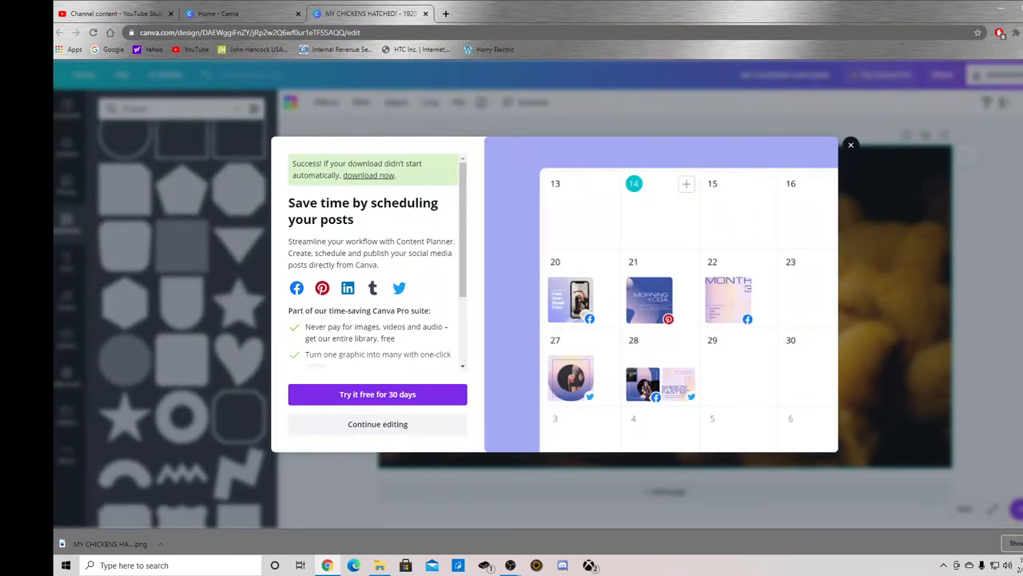
left_click(851, 144)
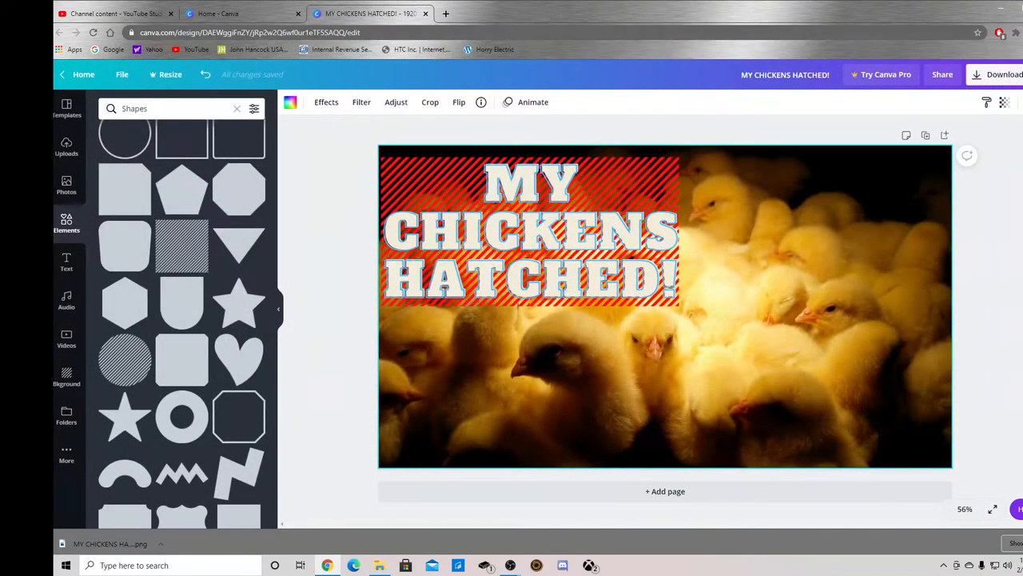
- Return to the chick video's details in YouTube Studio and start a custom thumbnail upload
left_click(112, 12)
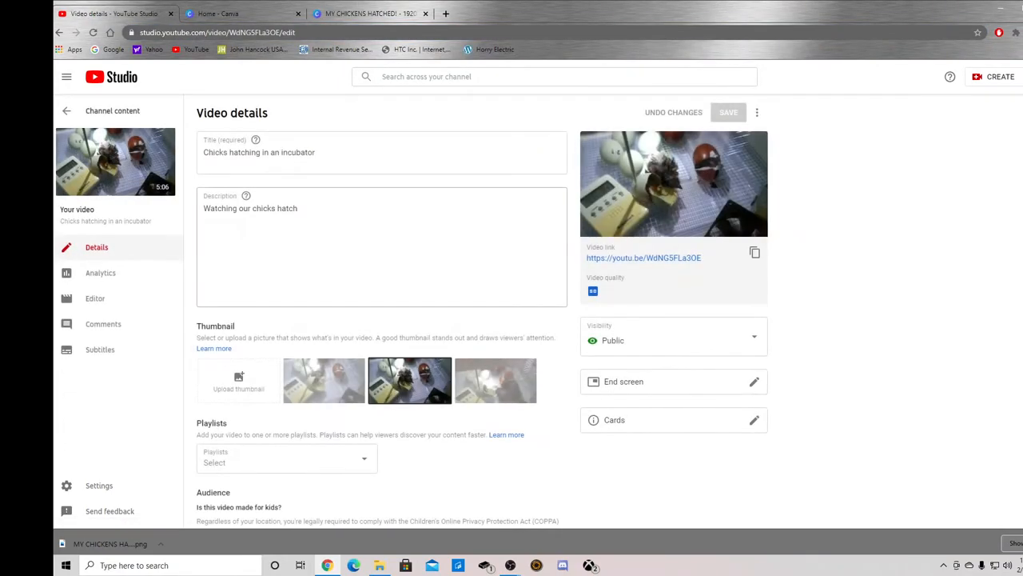
scroll("down", 3)
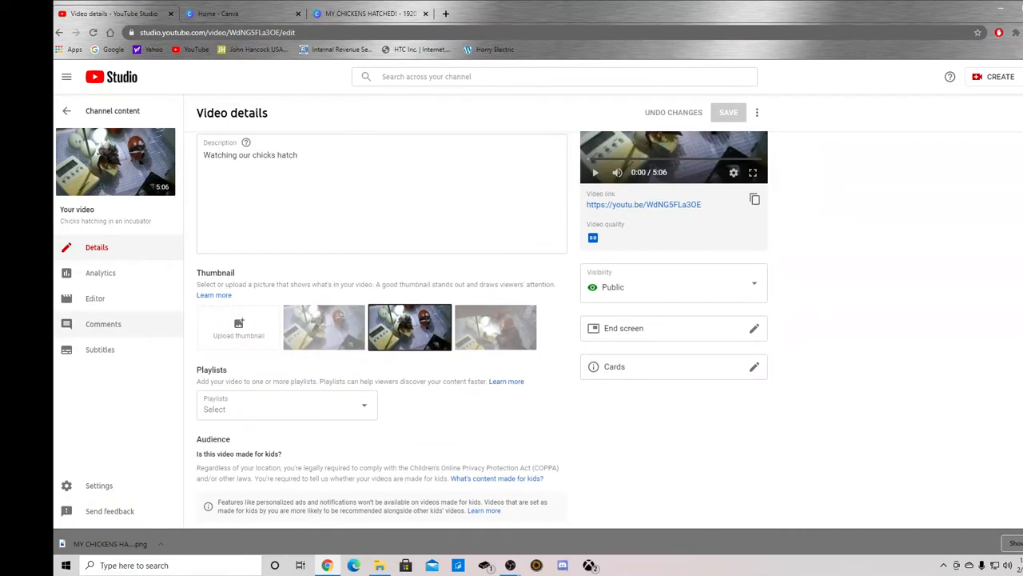
left_click(238, 327)
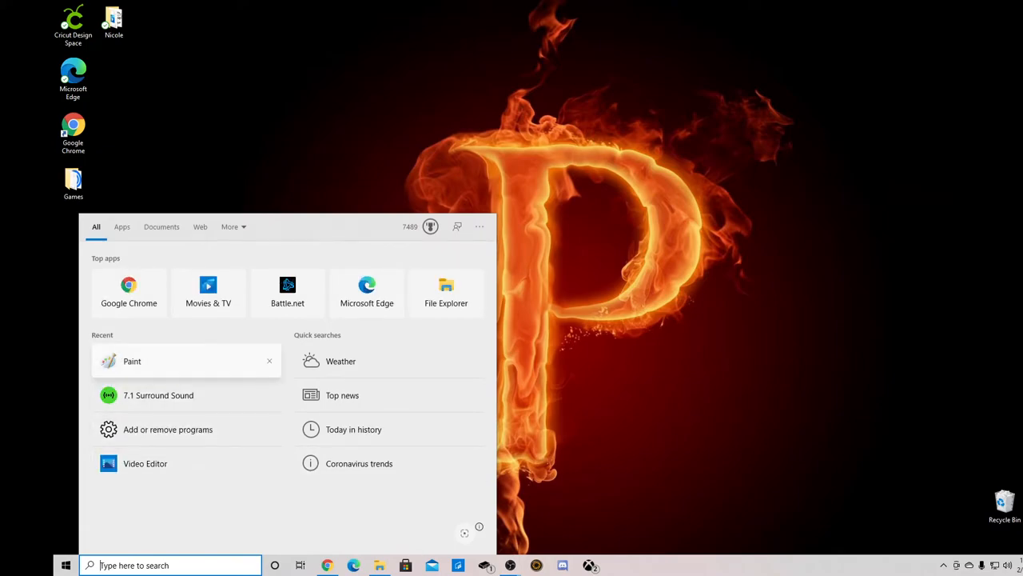
- Launch Paint and open the MY CHICKENS HATCHED! PNG from the Downloads folder
left_click(131, 362)
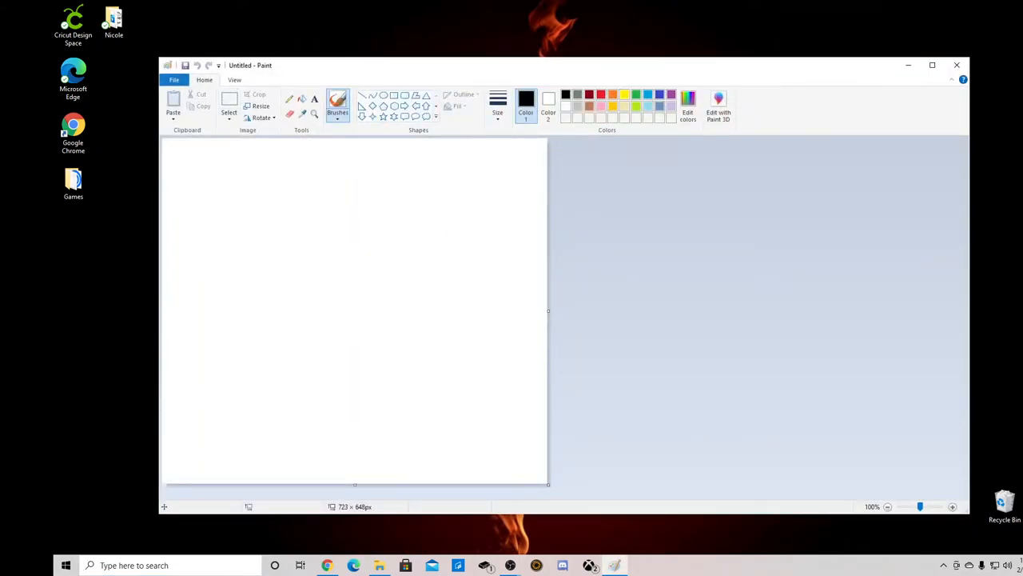
left_click(173, 80)
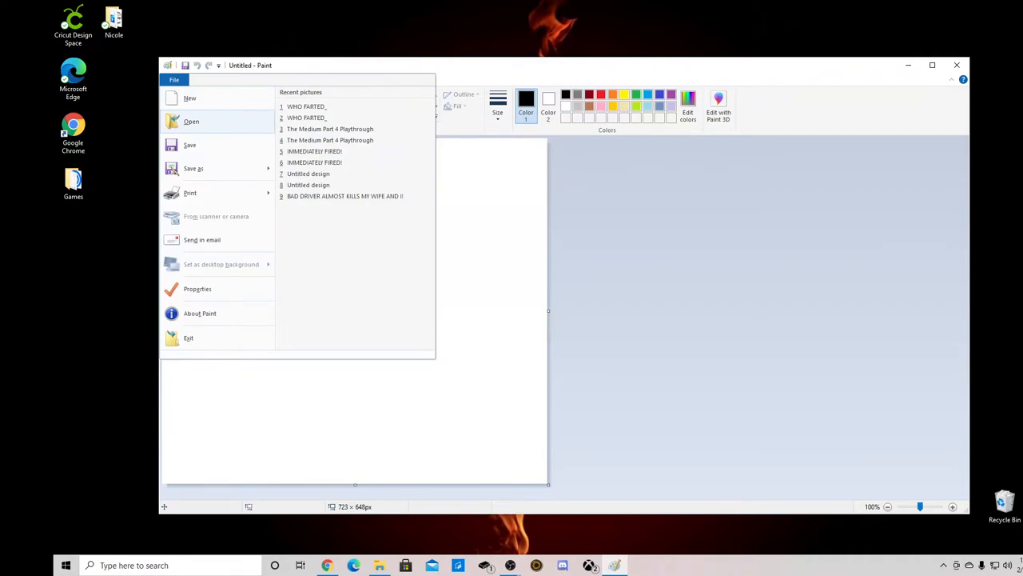
left_click(192, 122)
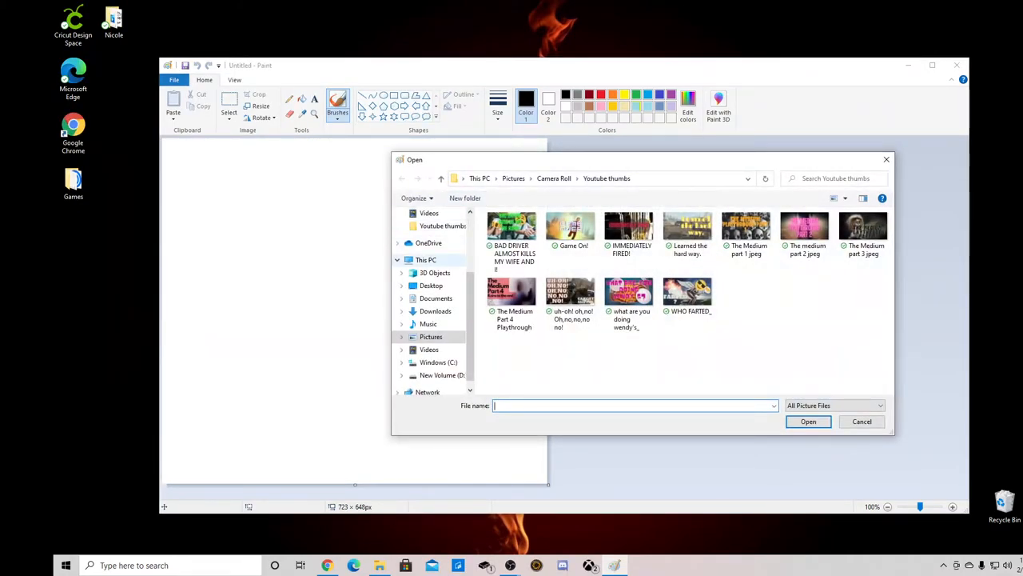
left_click(435, 310)
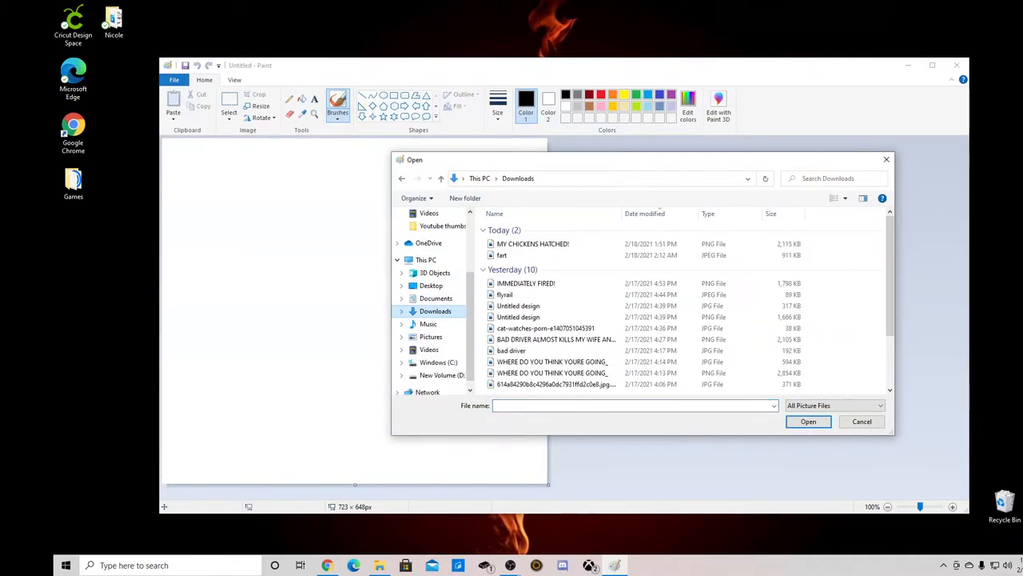
double_click(534, 243)
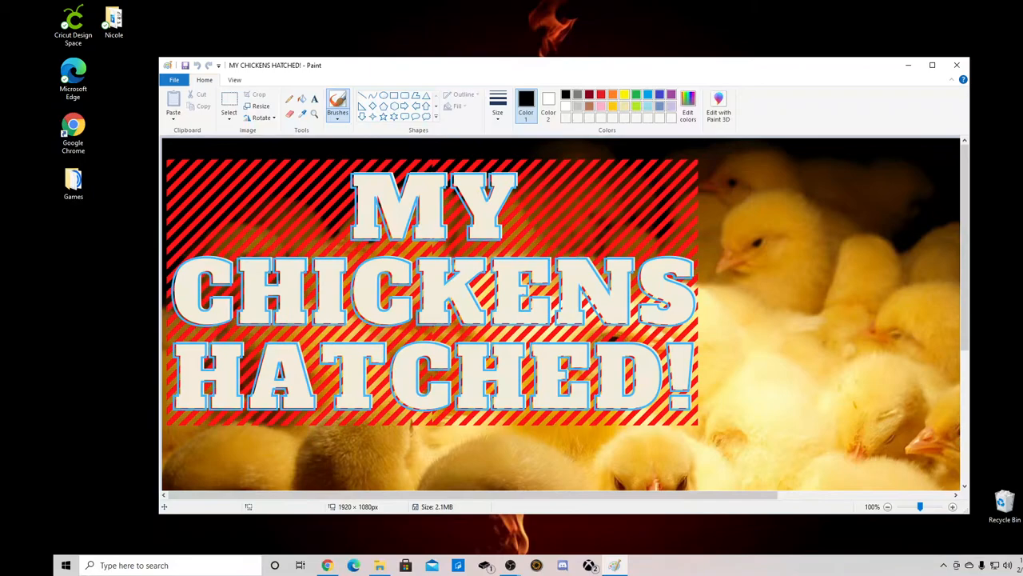
mouse_move(173, 80)
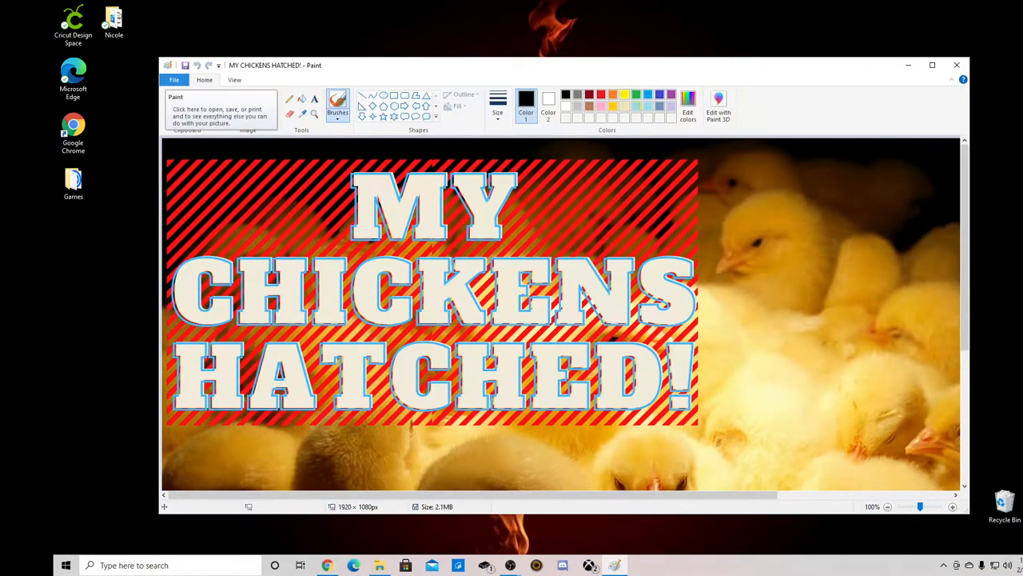
- Save the image as a JPEG picture in the Youtube thumbs folder, accepting the transparency warning
left_click(172, 80)
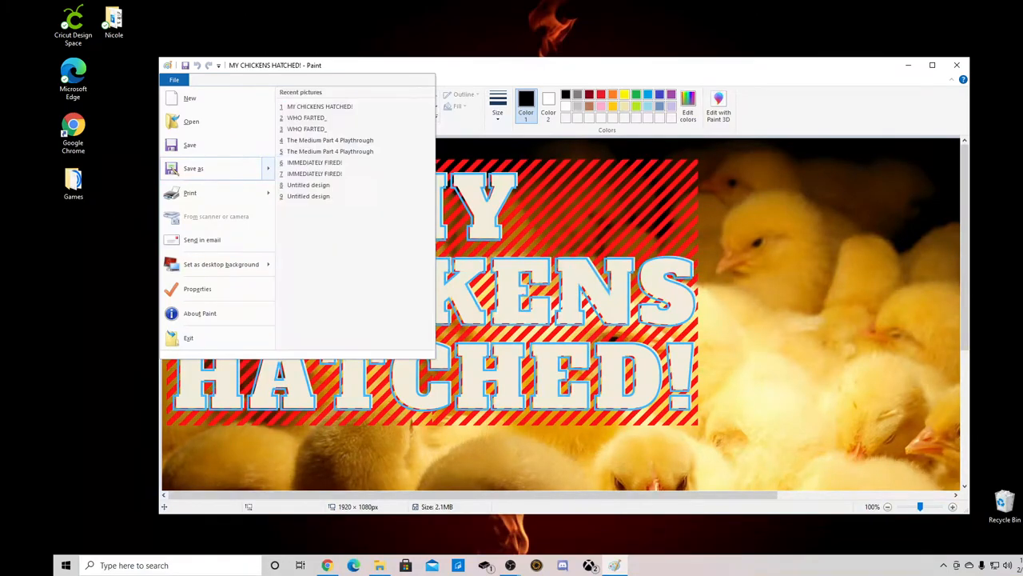
left_click(193, 168)
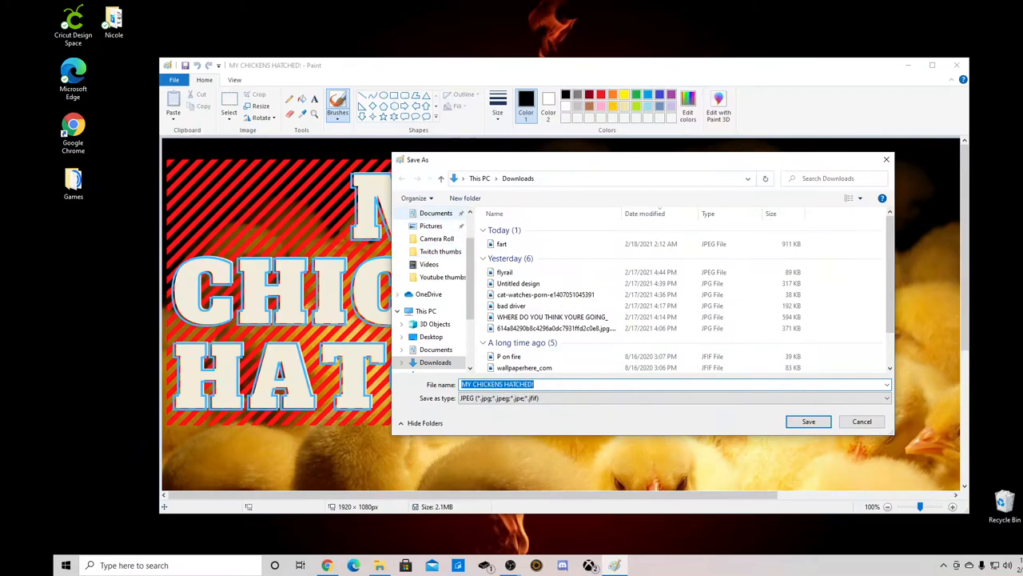
left_click(441, 277)
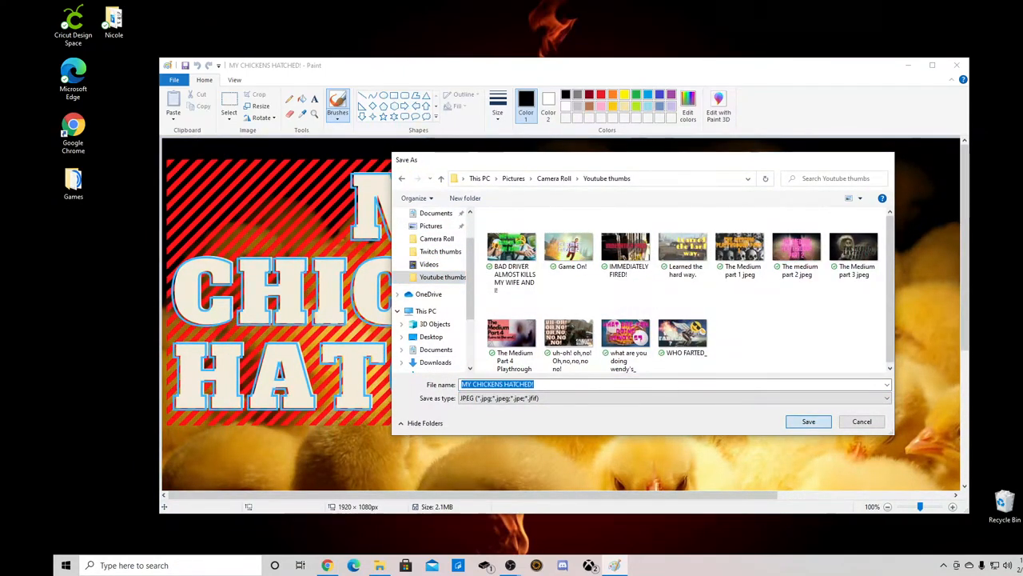
left_click(809, 422)
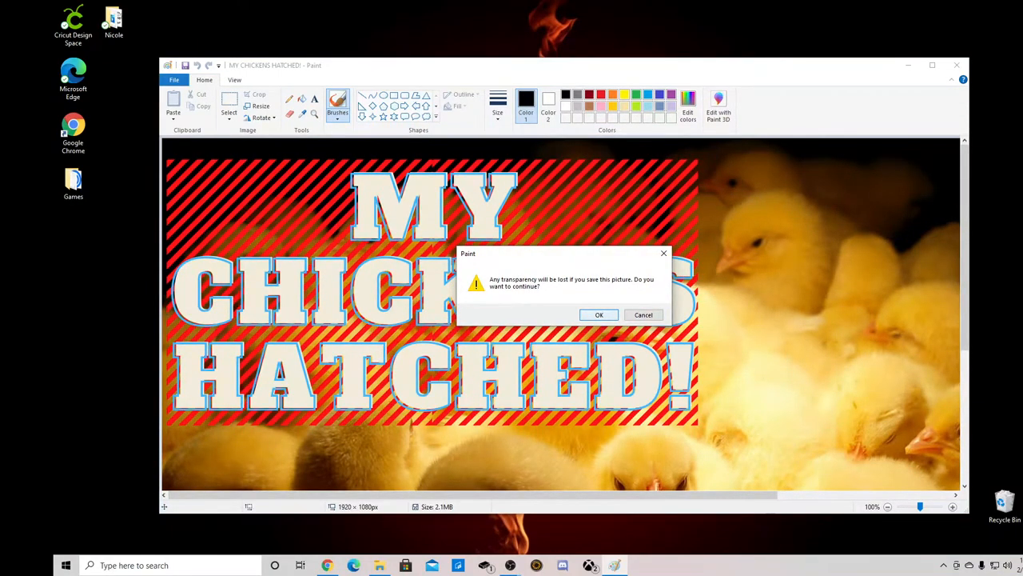
left_click(598, 313)
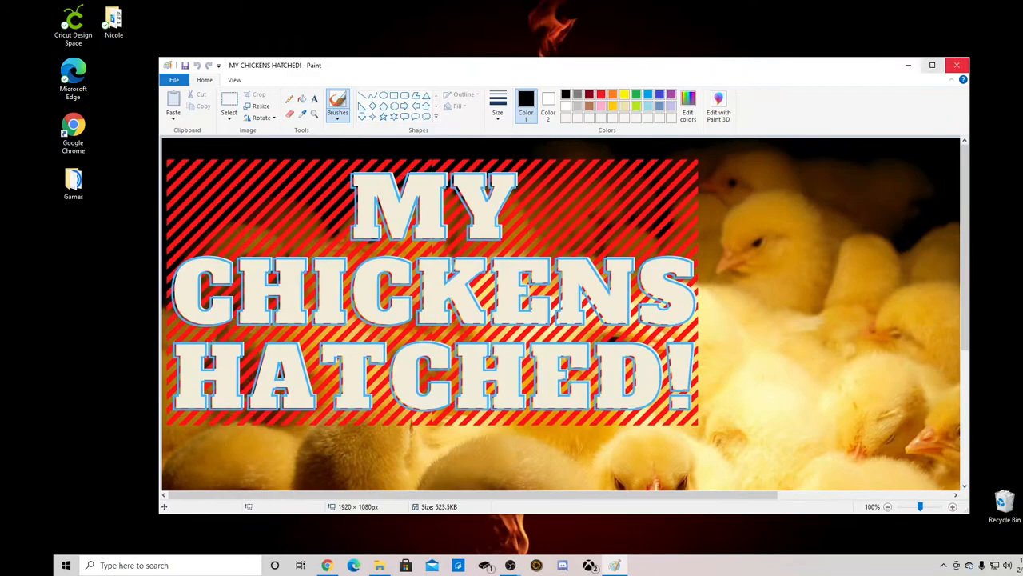
left_click(956, 63)
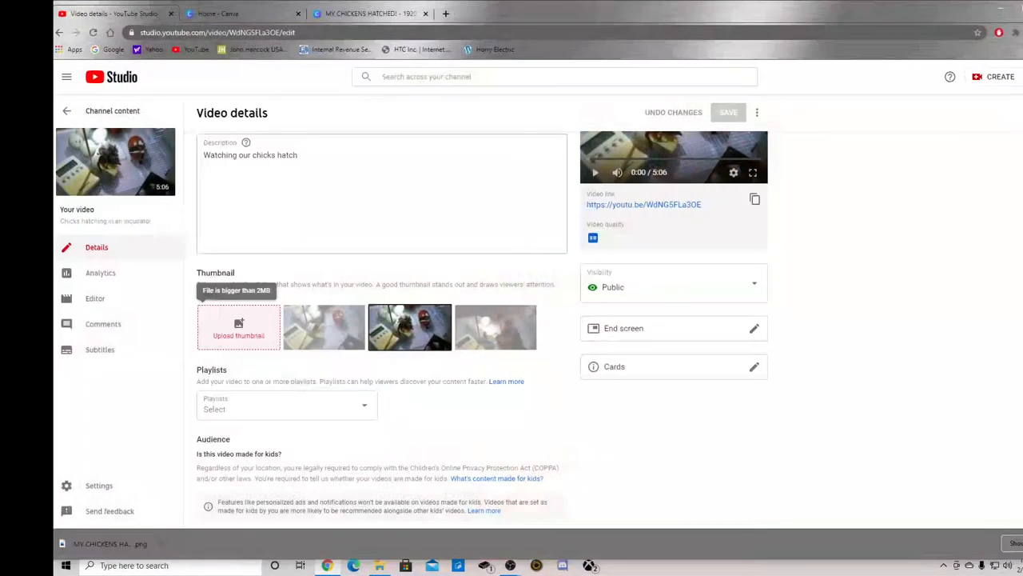
- Upload the MY CHICKENS HATCHED! JPEG from Youtube thumbs as the video thumbnail and save changes
left_click(239, 328)
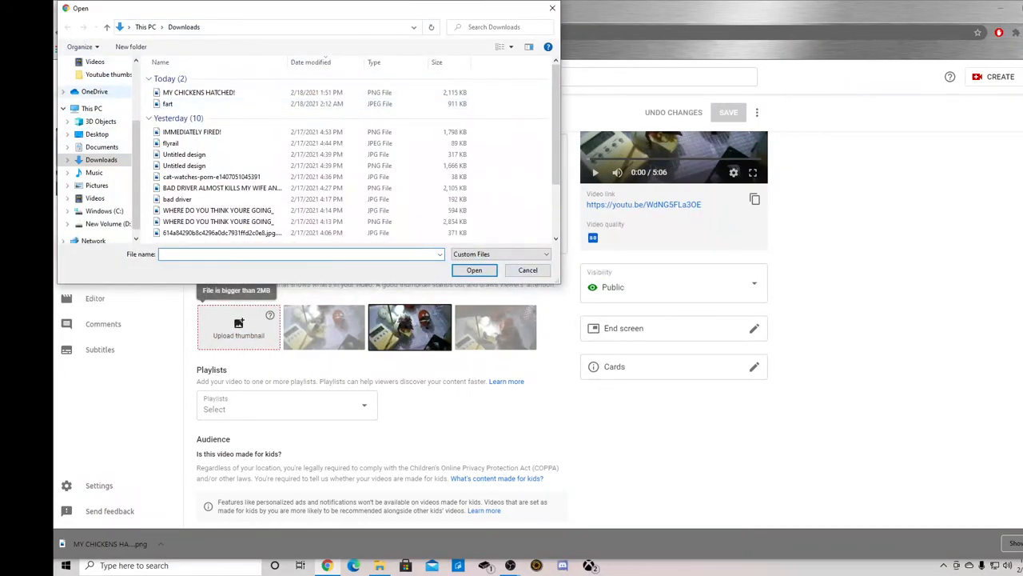
left_click(109, 75)
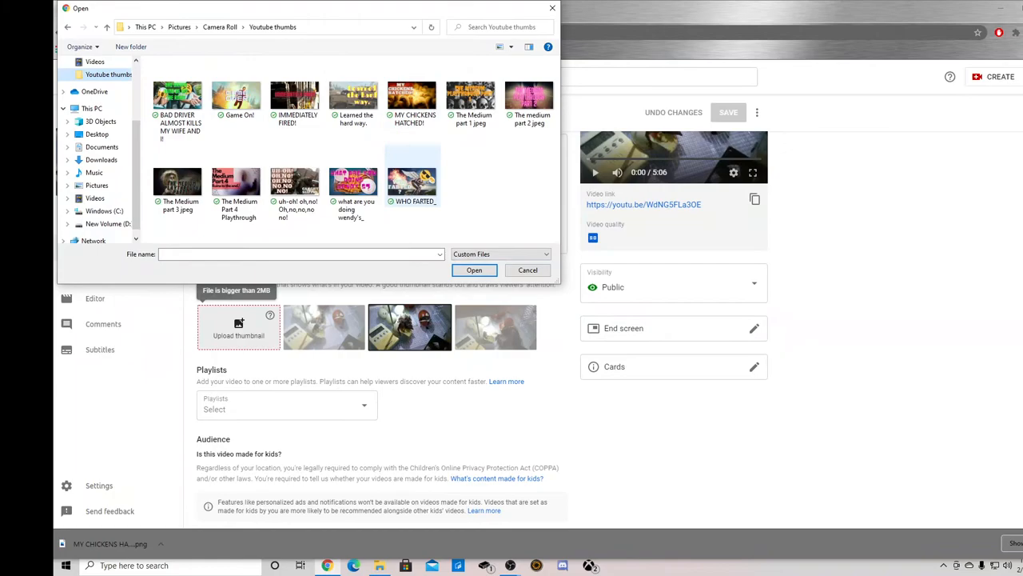
left_click(413, 96)
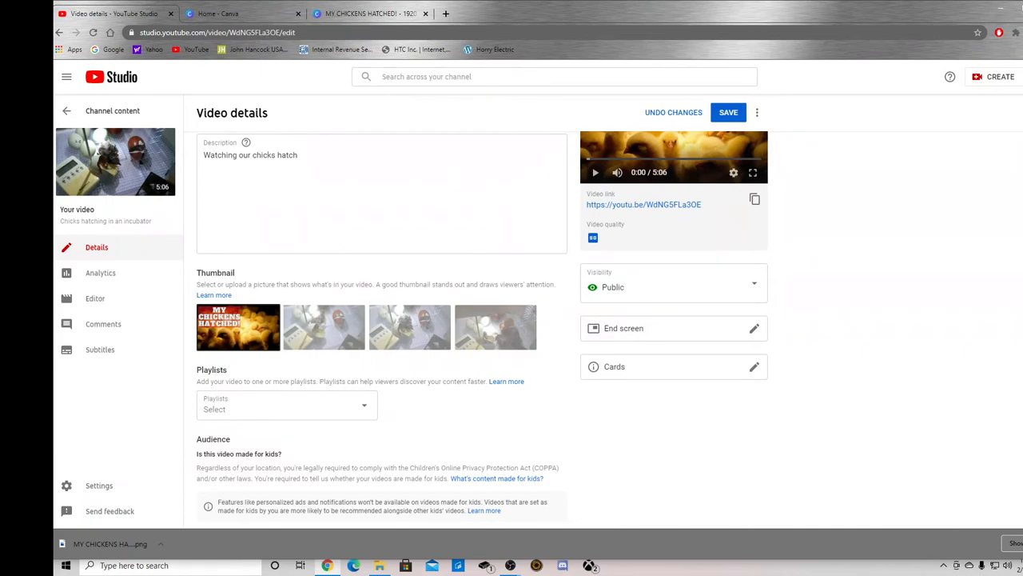
left_click(727, 112)
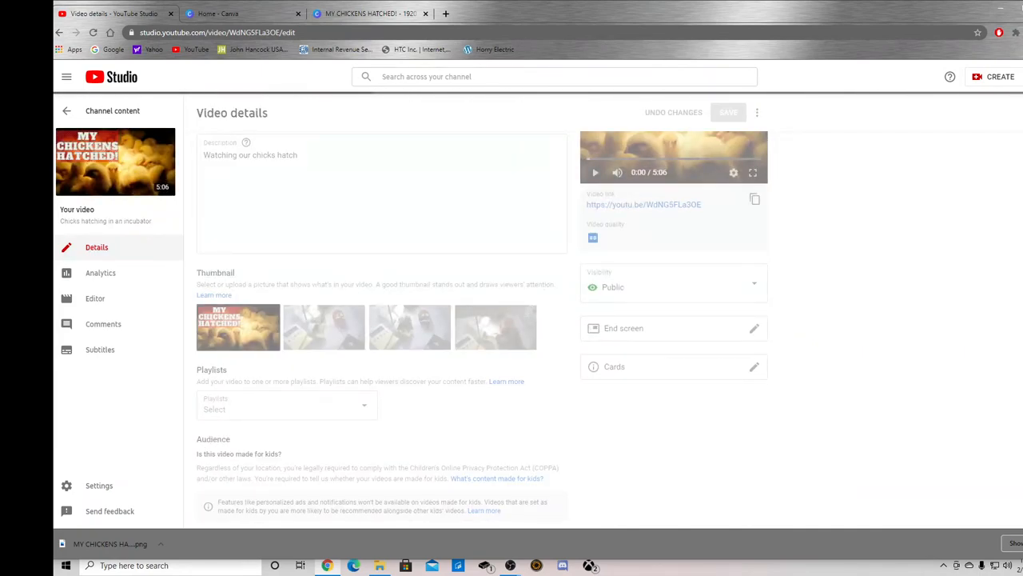
left_click(729, 112)
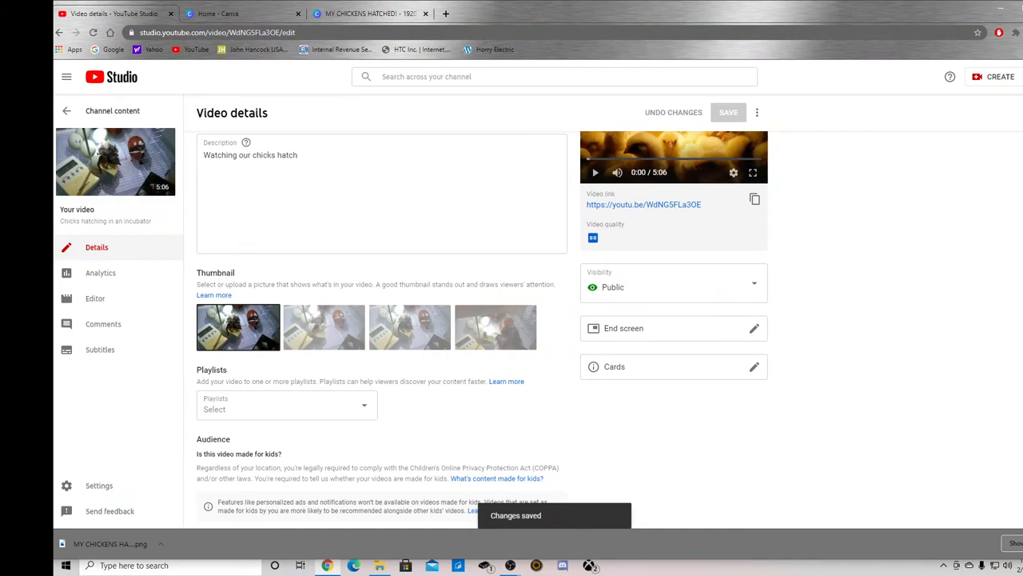